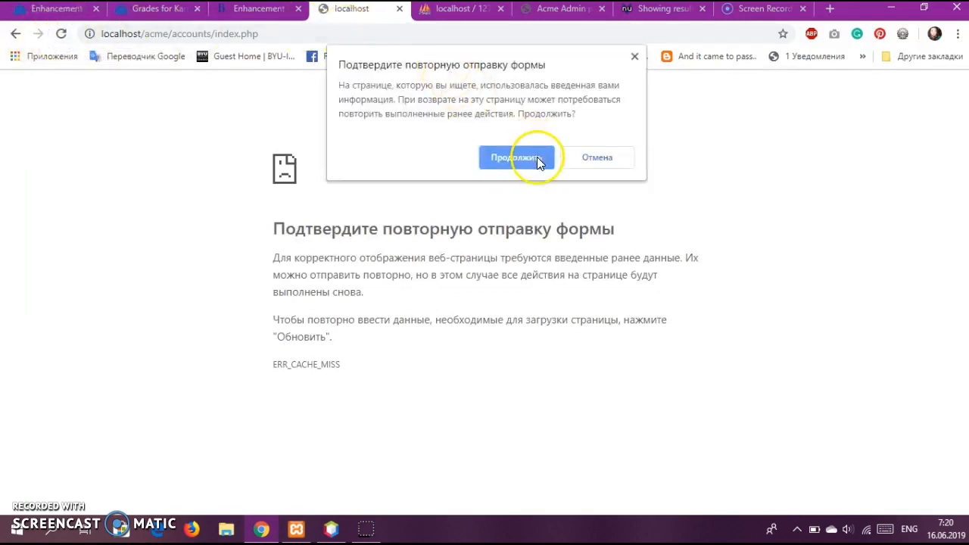
Confirm the form resubmission to reload the account page, then view the ACME home page
click(517, 157)
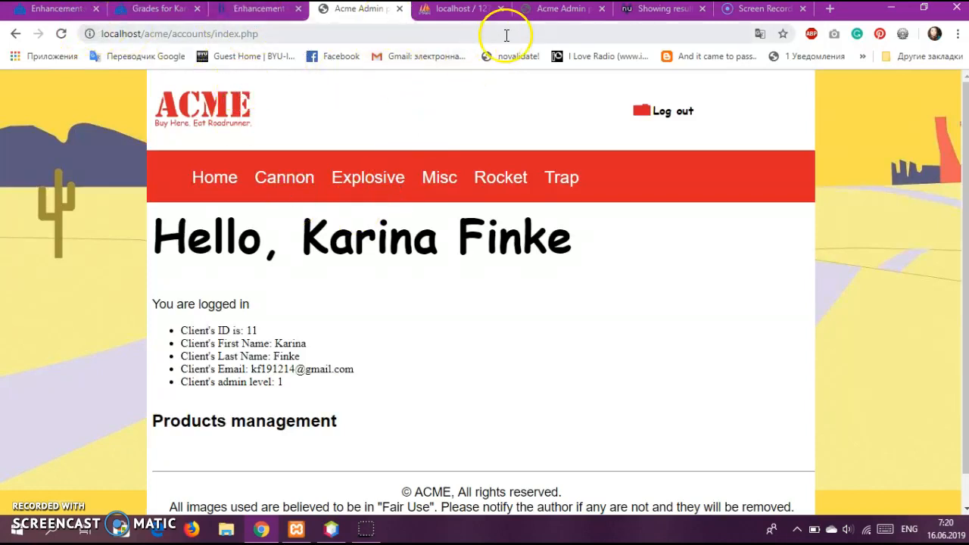
click(202, 108)
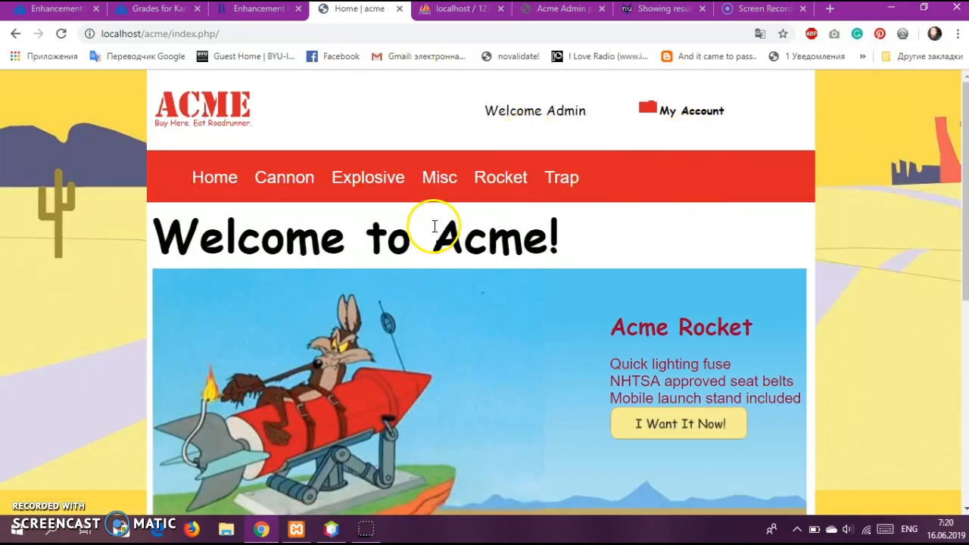
mouse_move(751, 188)
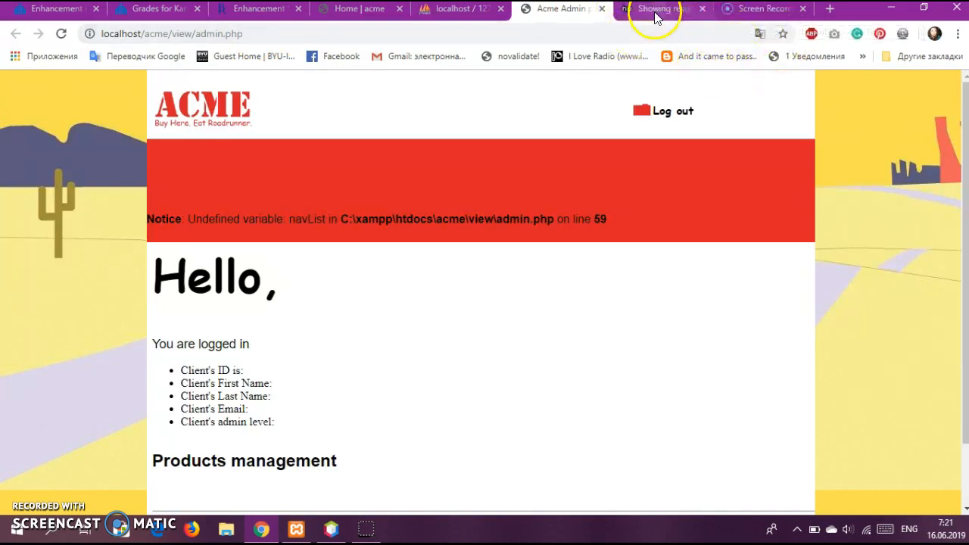
Scroll through the Nu Html Checker results and source listing for the admin page
click(658, 8)
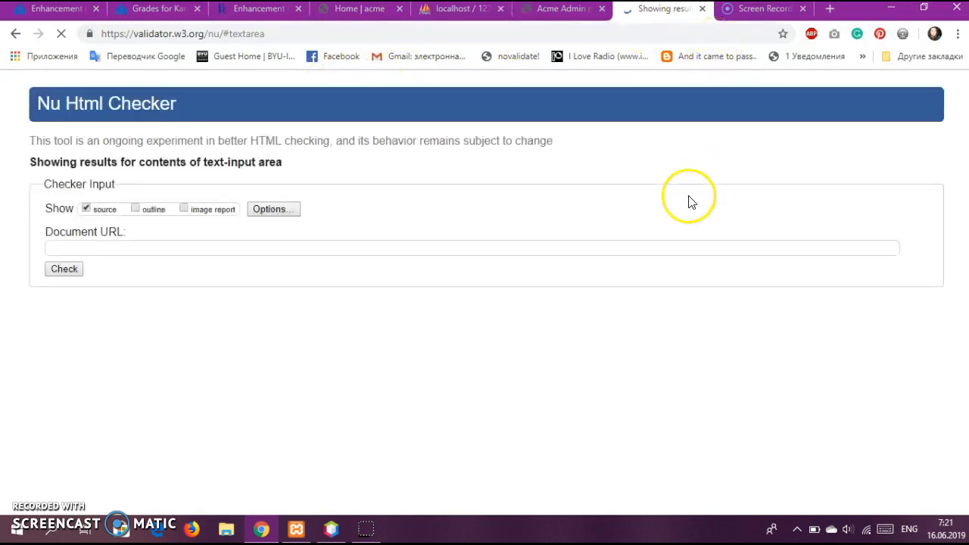
mouse_move(104, 314)
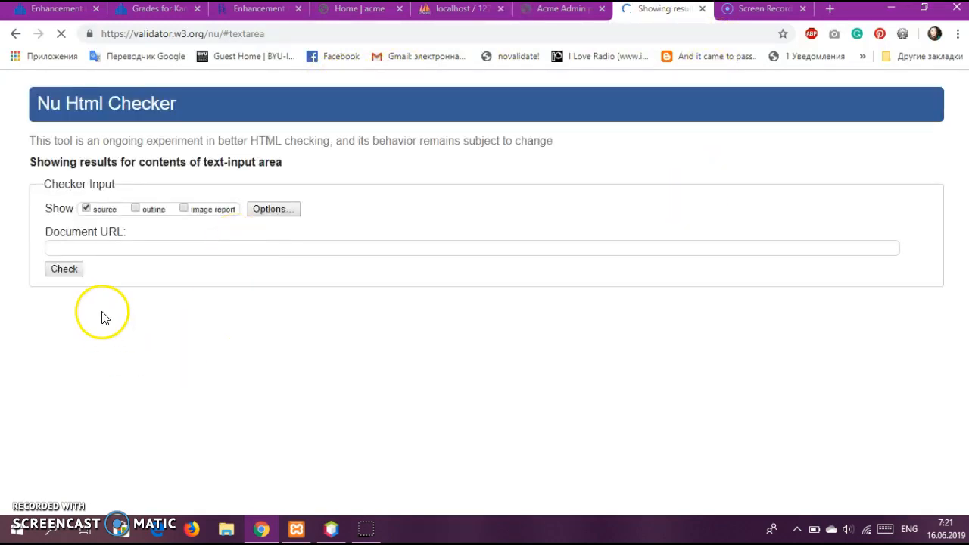
mouse_move(816, 173)
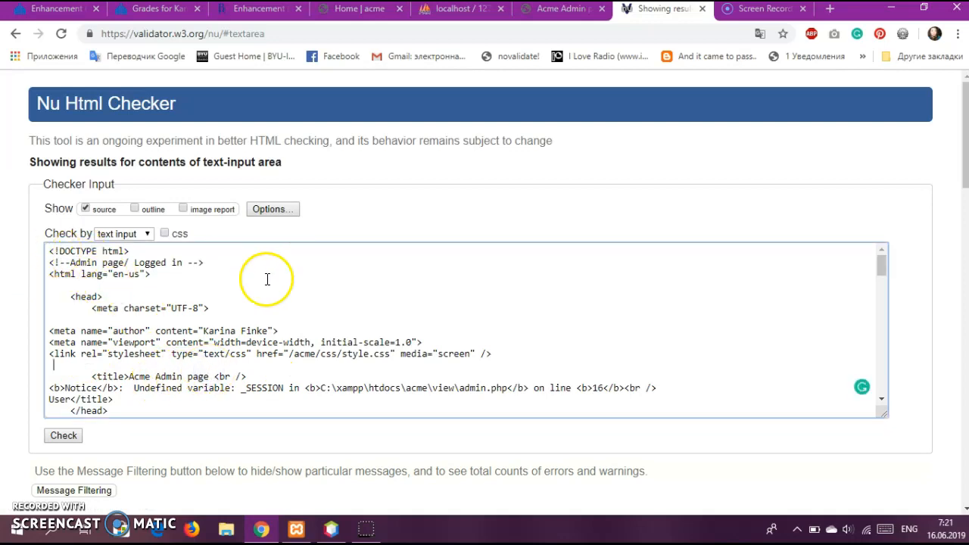
mouse_move(962, 155)
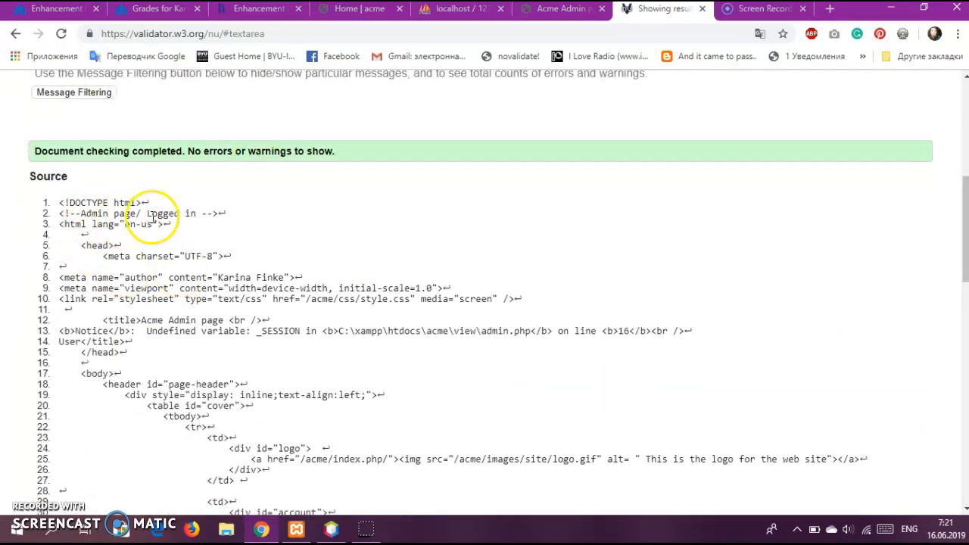
mouse_move(91, 366)
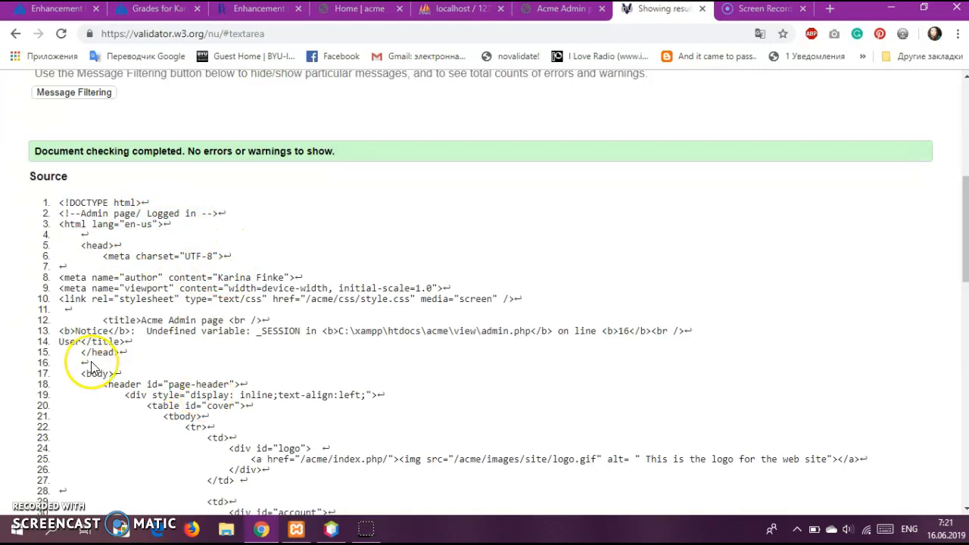
mouse_move(962, 245)
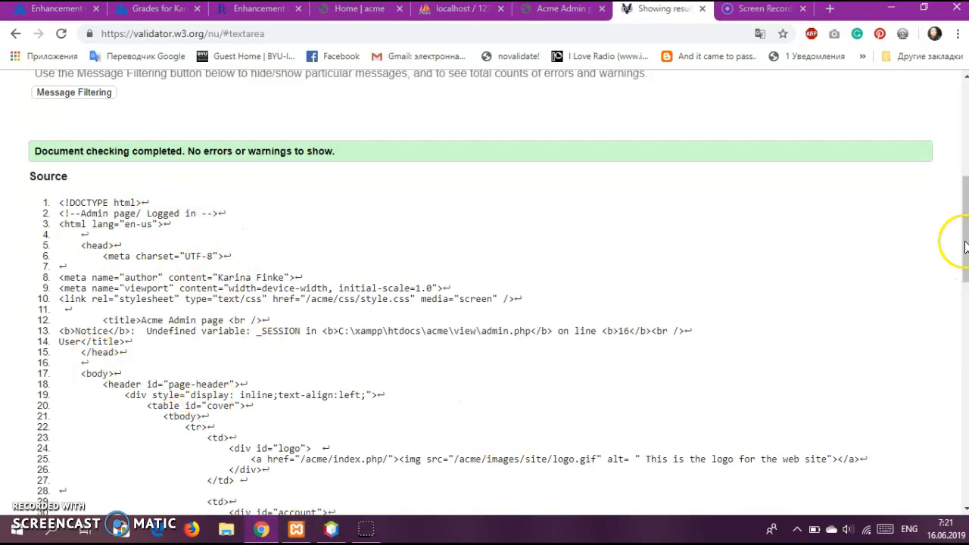
scroll(down, 3)
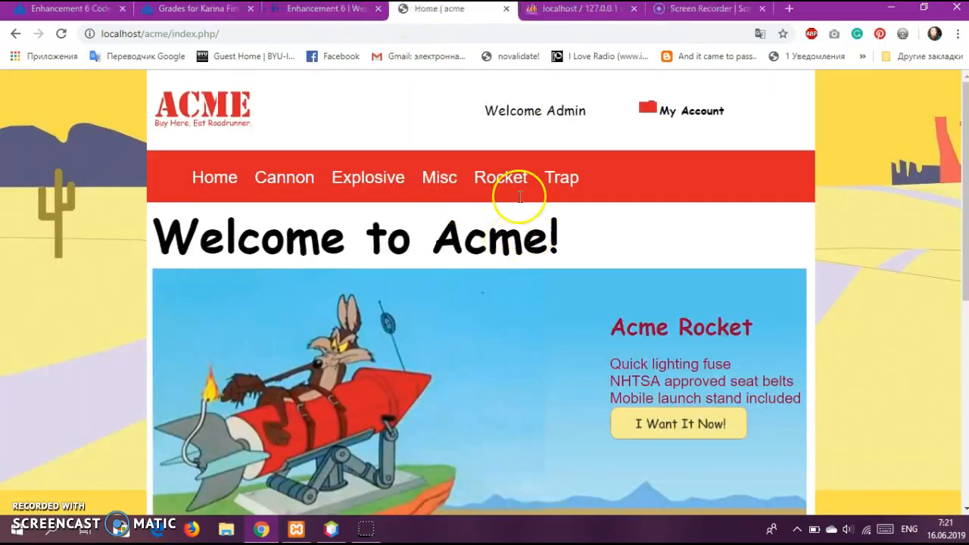
Sign in on the My Account login form using the saved client email and password
click(646, 112)
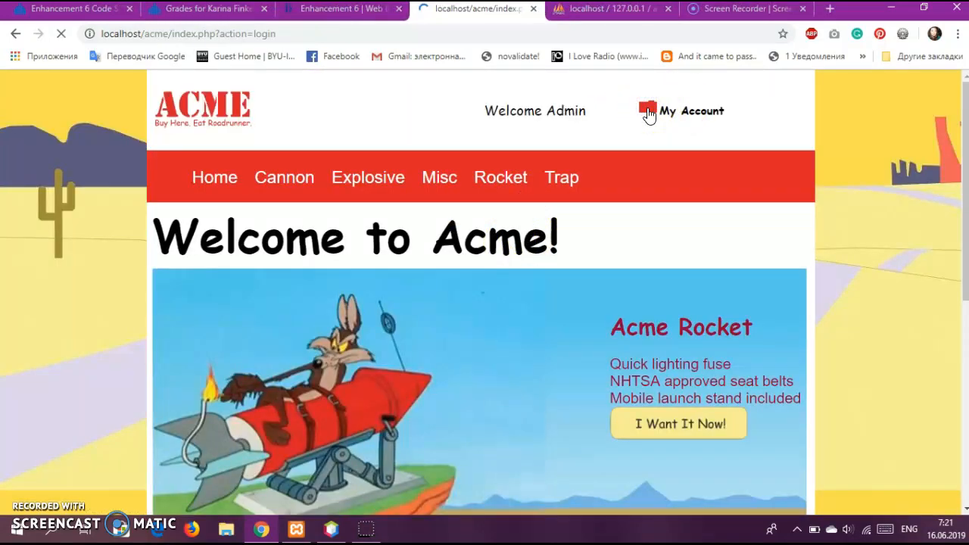
click(648, 112)
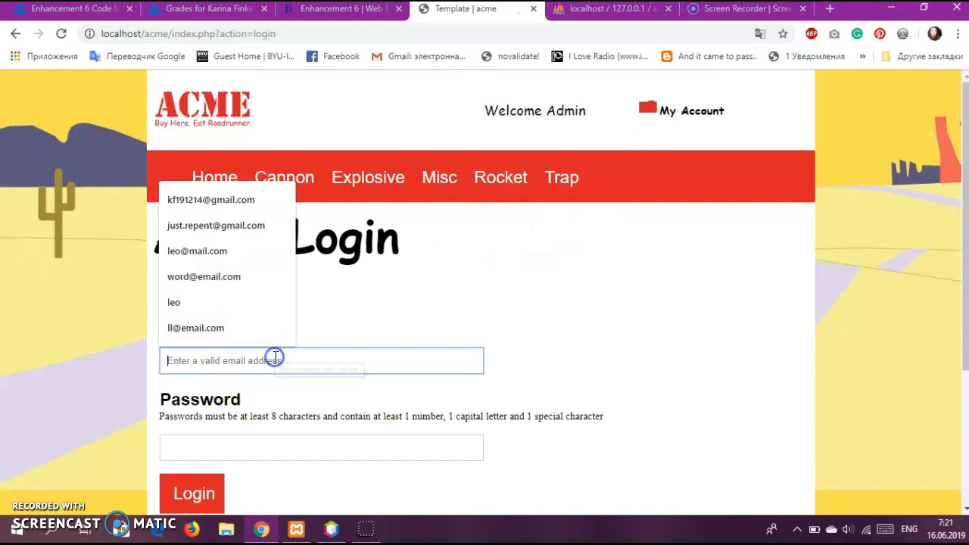
click(195, 328)
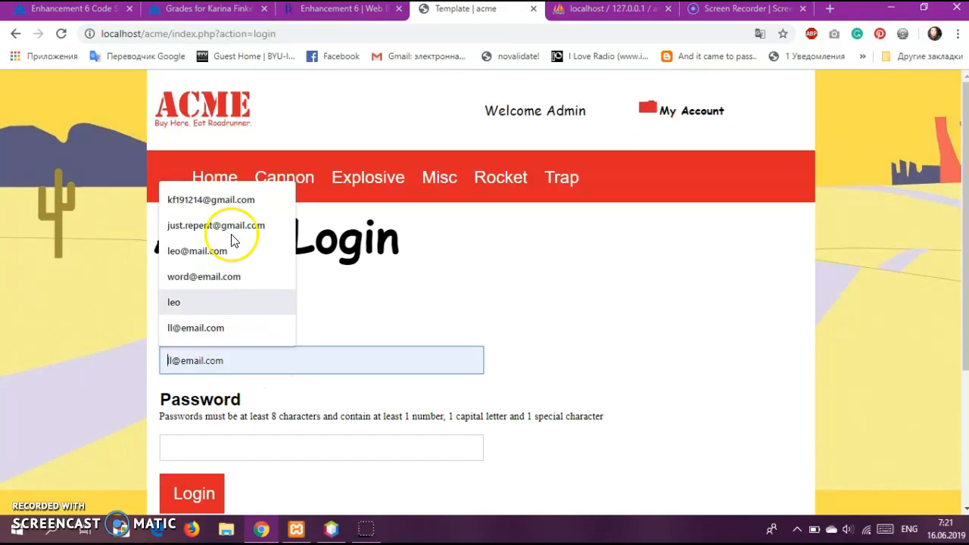
click(210, 199)
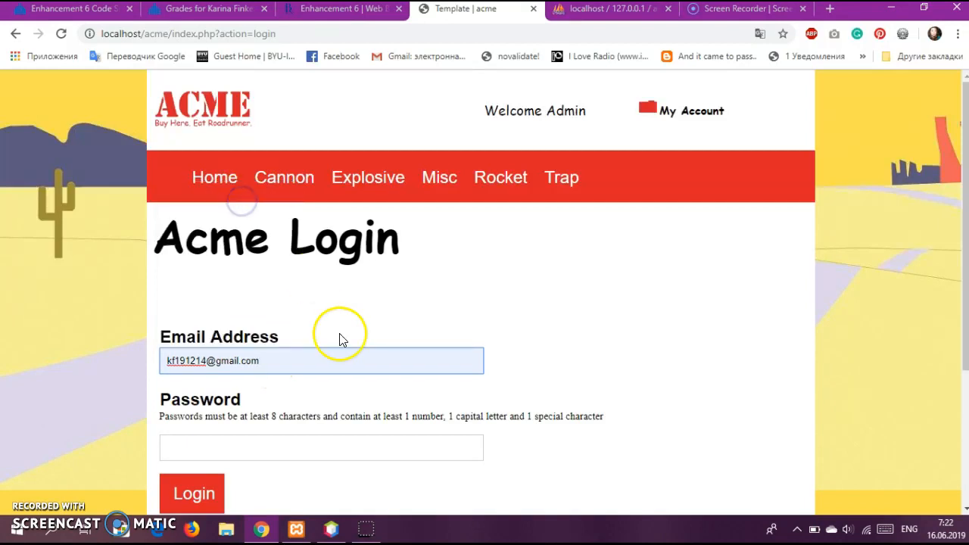
click(218, 447)
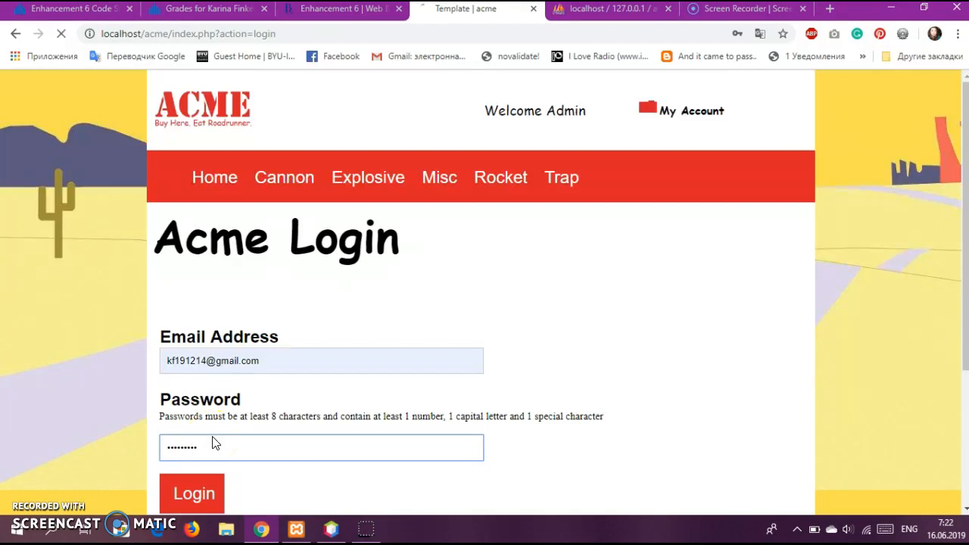
click(192, 492)
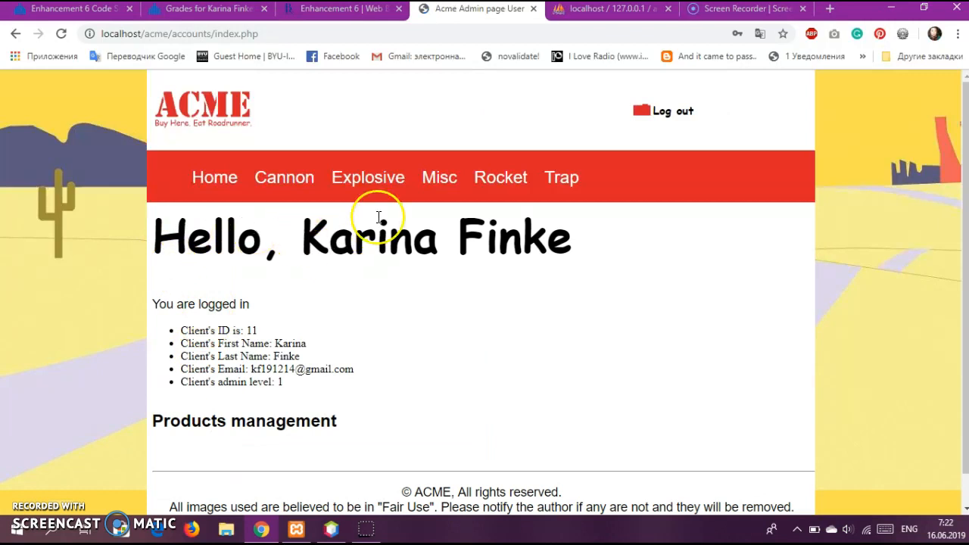
mouse_move(312, 240)
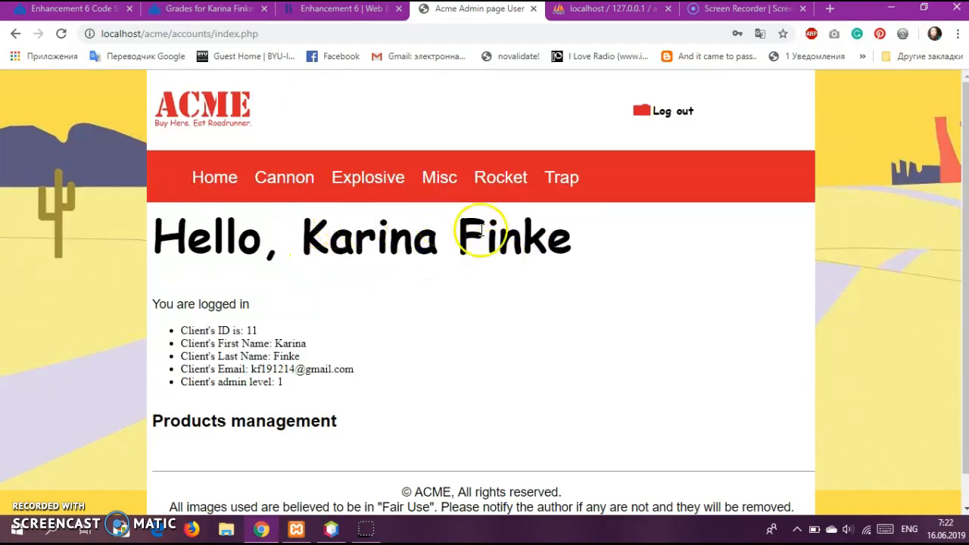
mouse_move(270, 304)
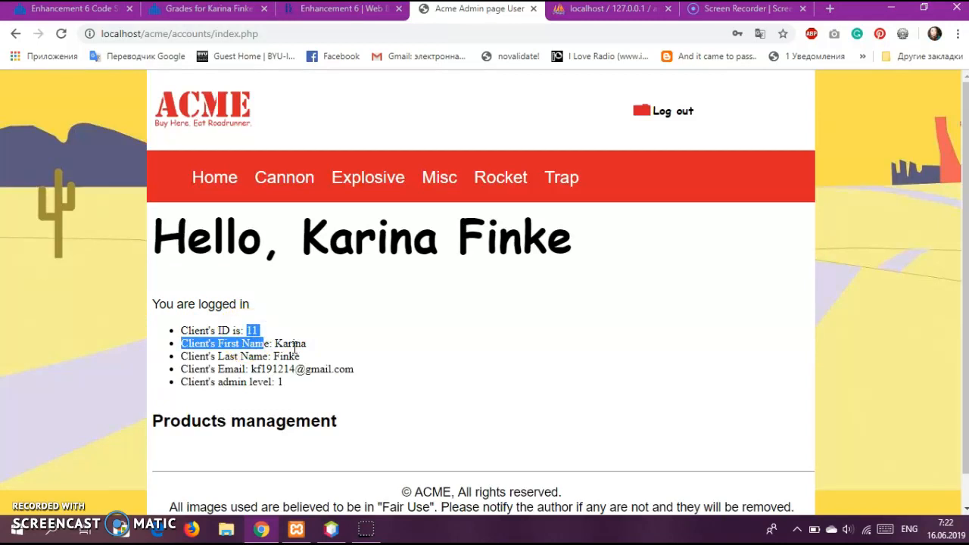
double_click(287, 356)
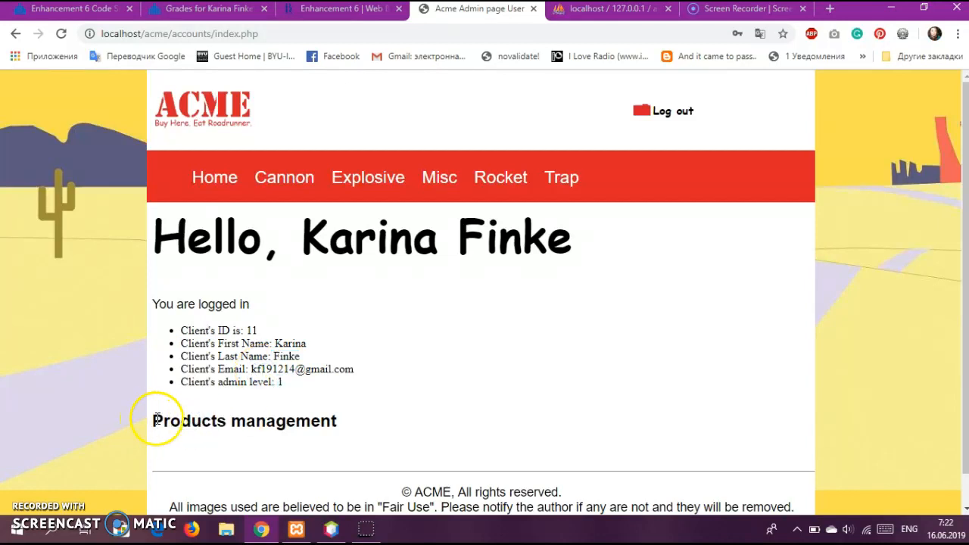
double_click(243, 421)
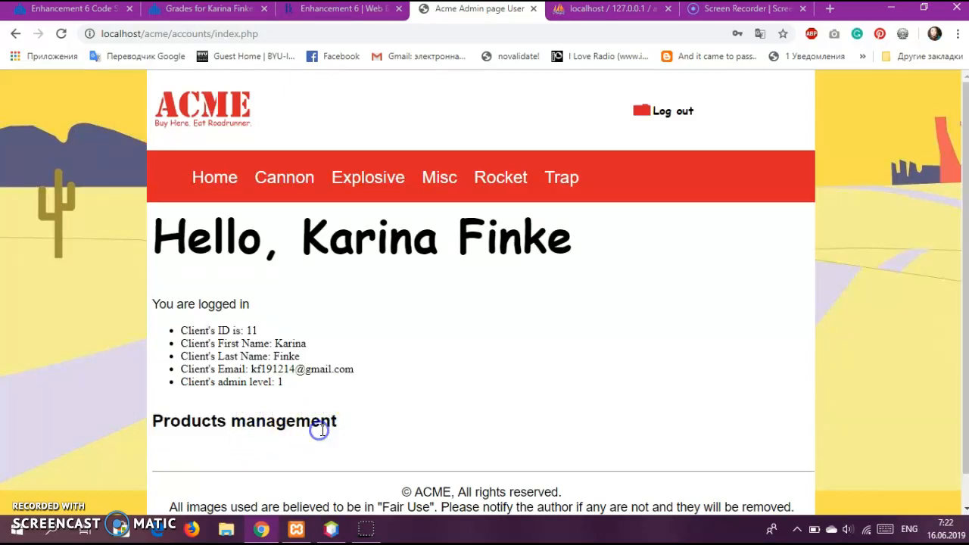
mouse_move(677, 126)
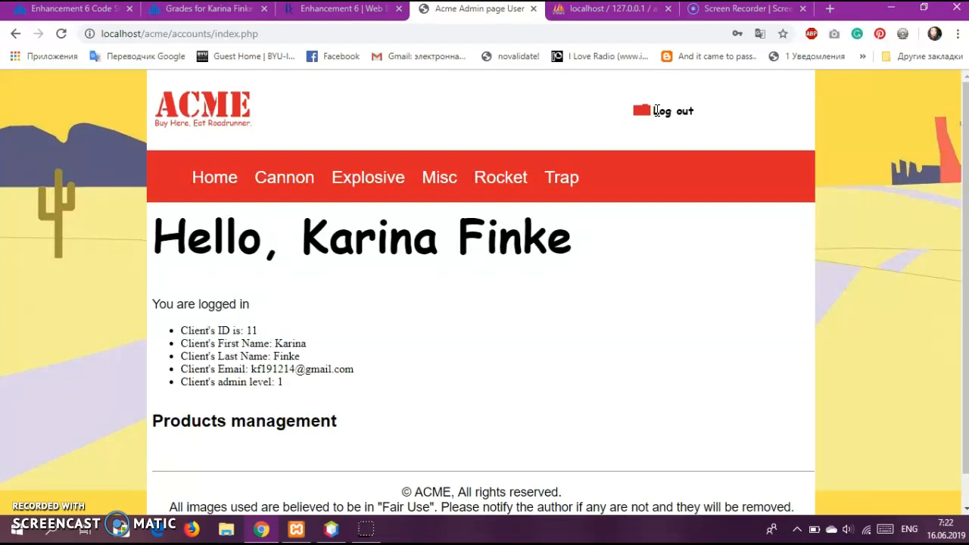
mouse_move(699, 102)
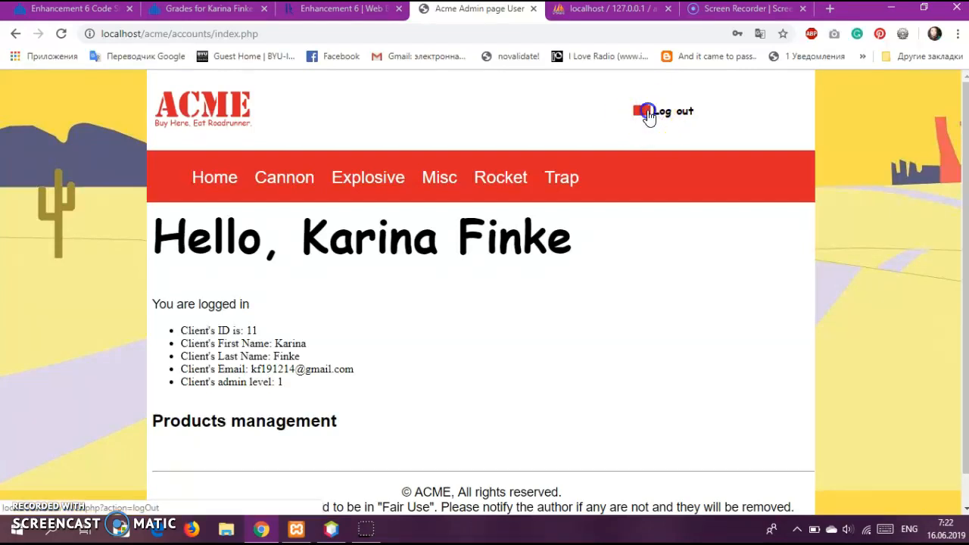
Log out the client, open the login page, then view the Enhancement 6 instructions
click(663, 111)
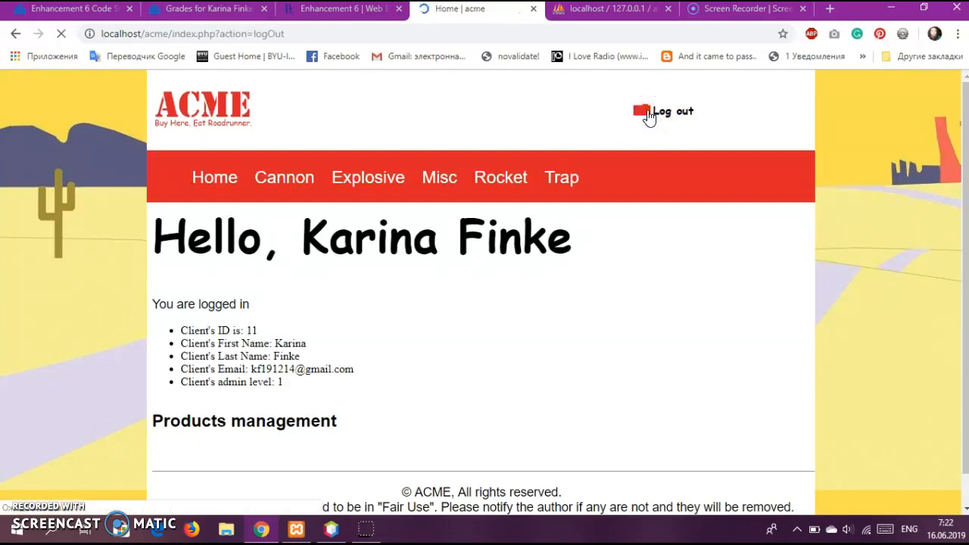
click(665, 111)
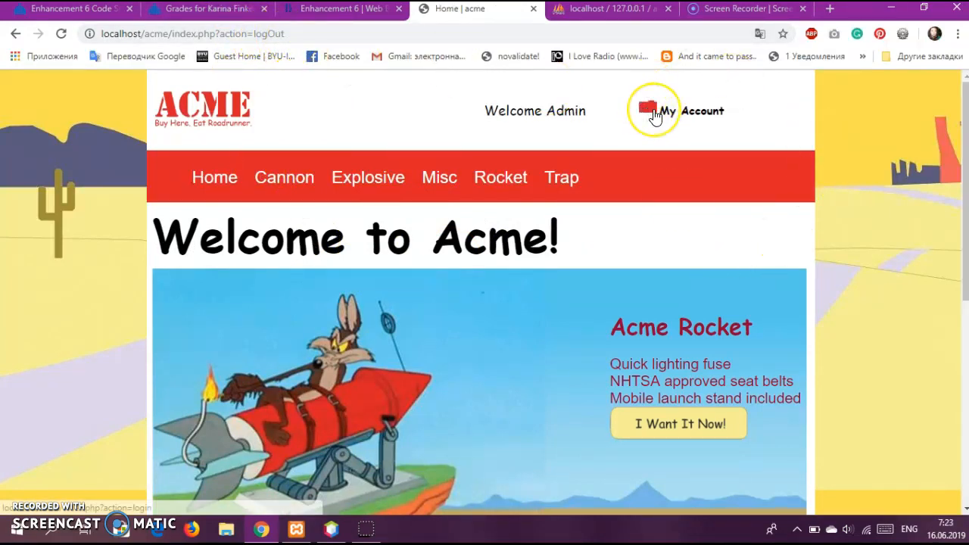
click(676, 111)
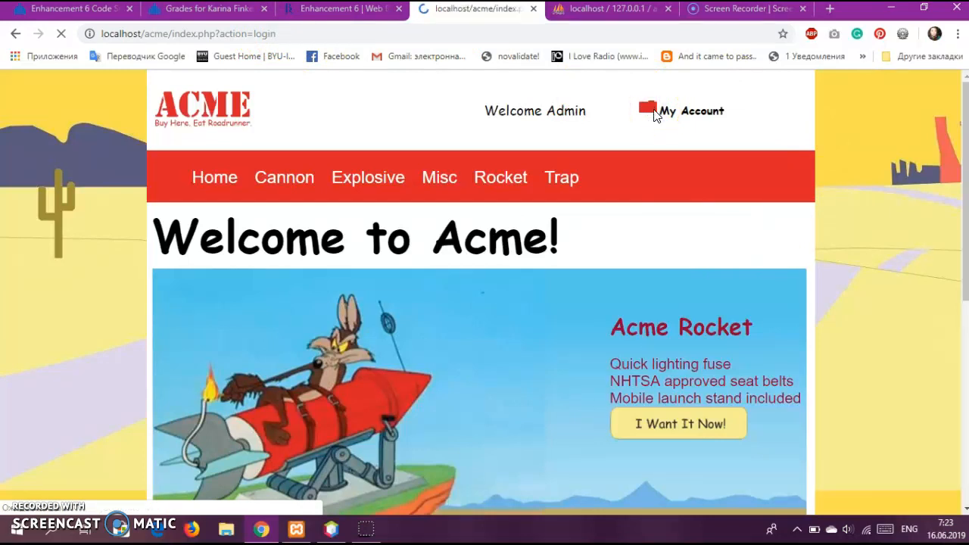
click(690, 110)
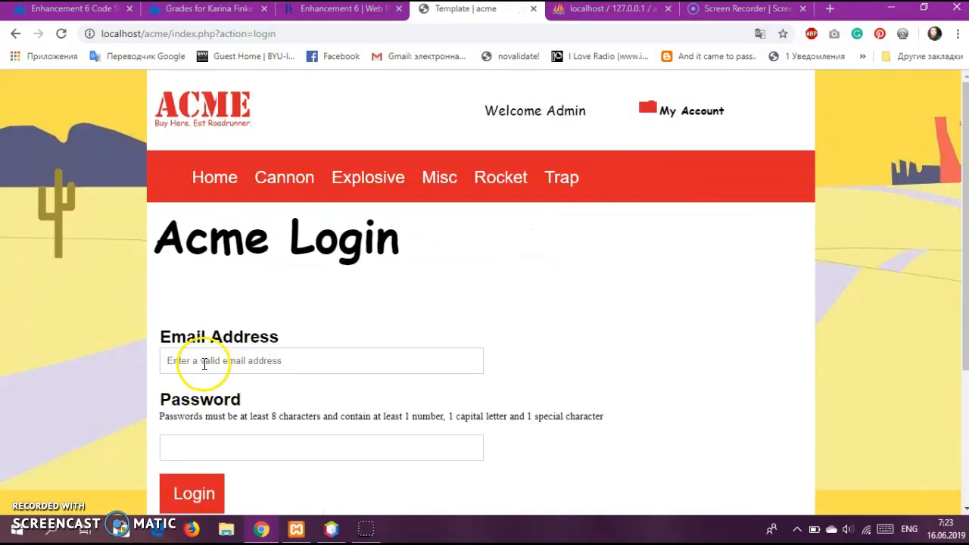
click(204, 361)
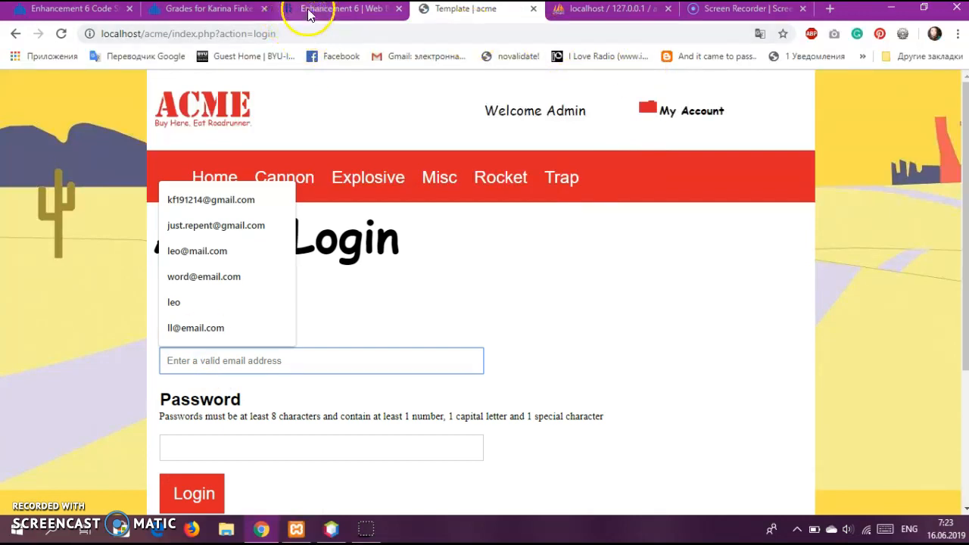
click(340, 9)
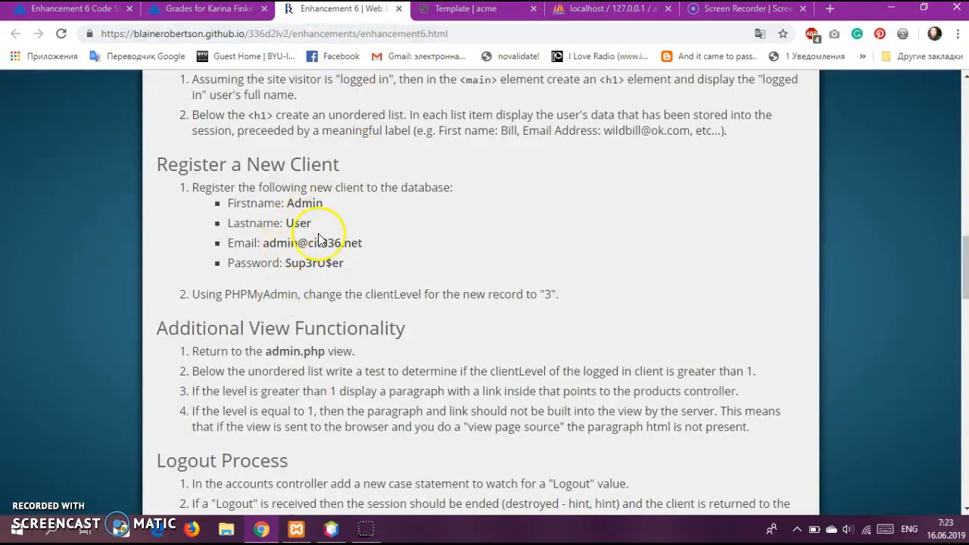
double_click(312, 242)
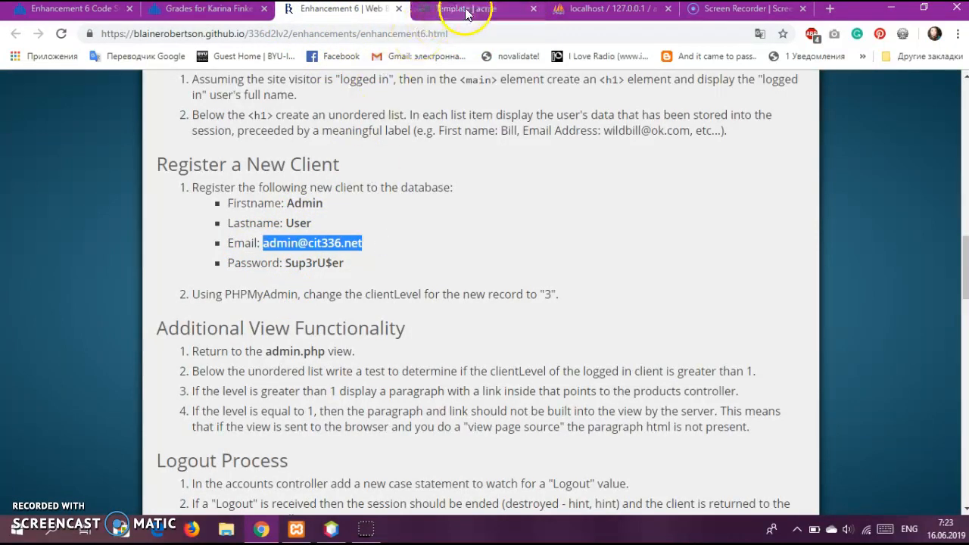
click(466, 10)
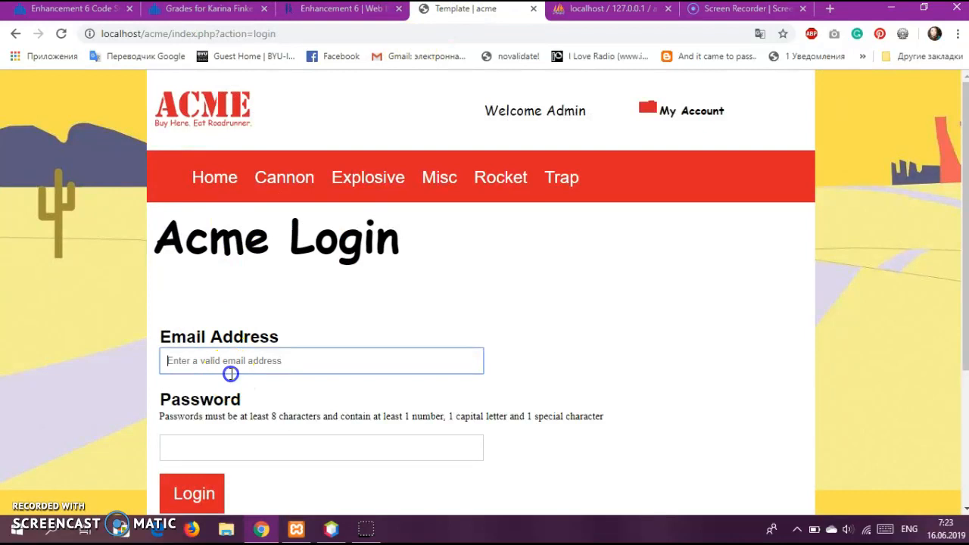
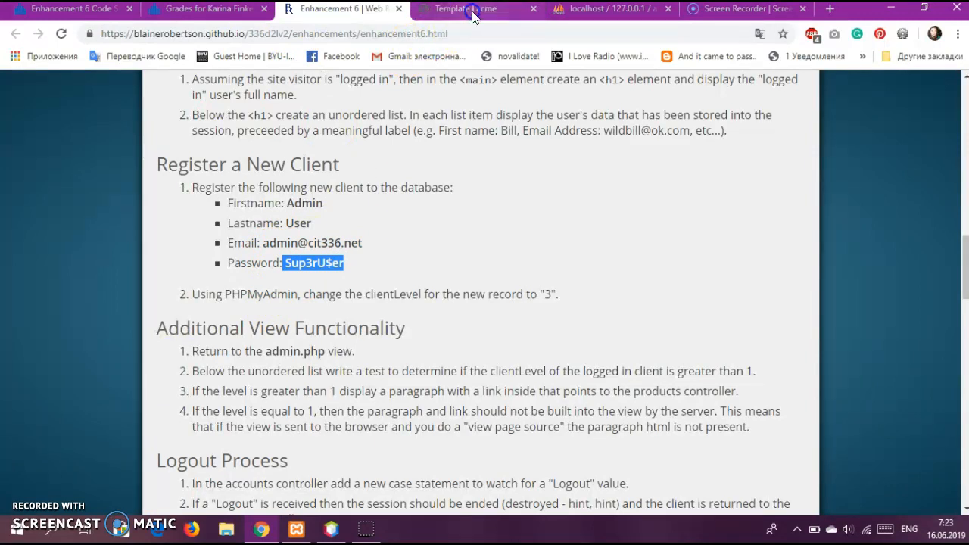
click(465, 9)
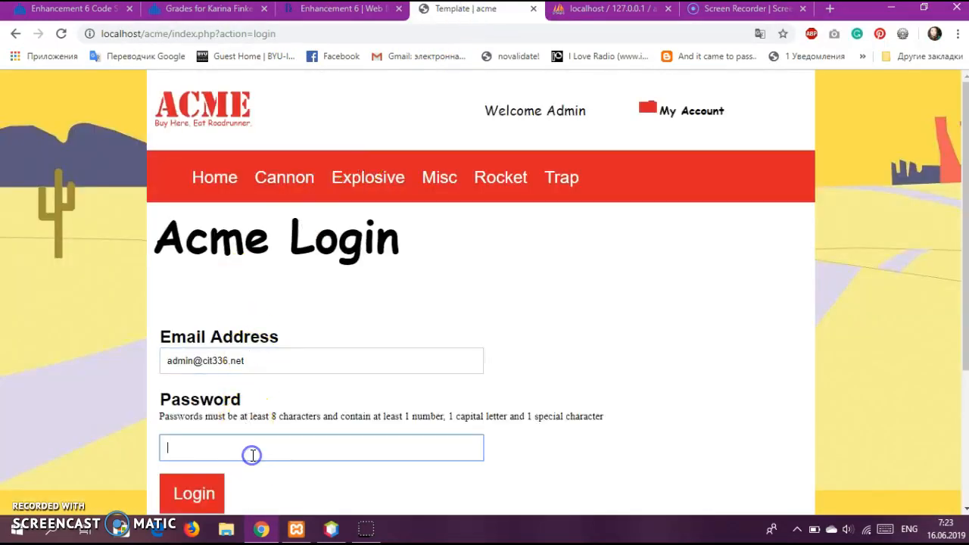
click(192, 493)
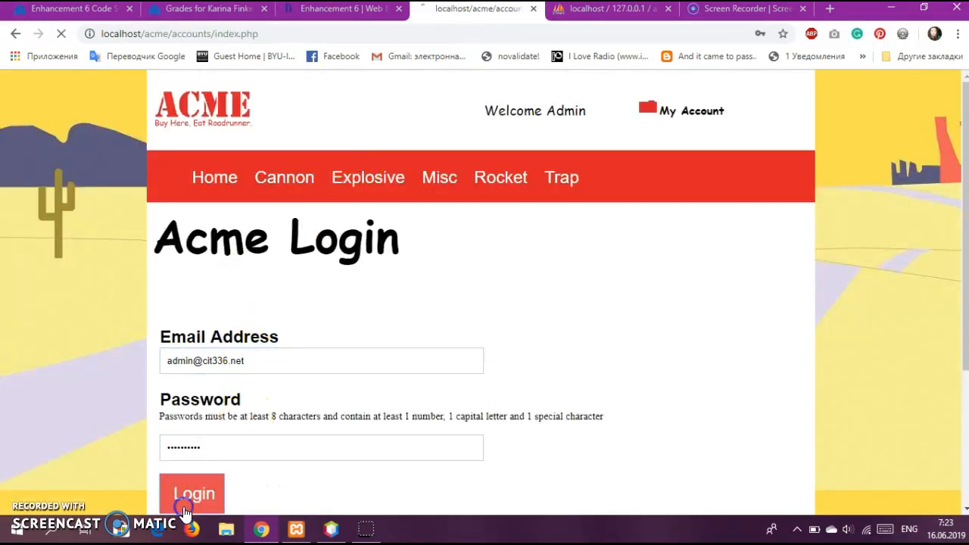
click(194, 494)
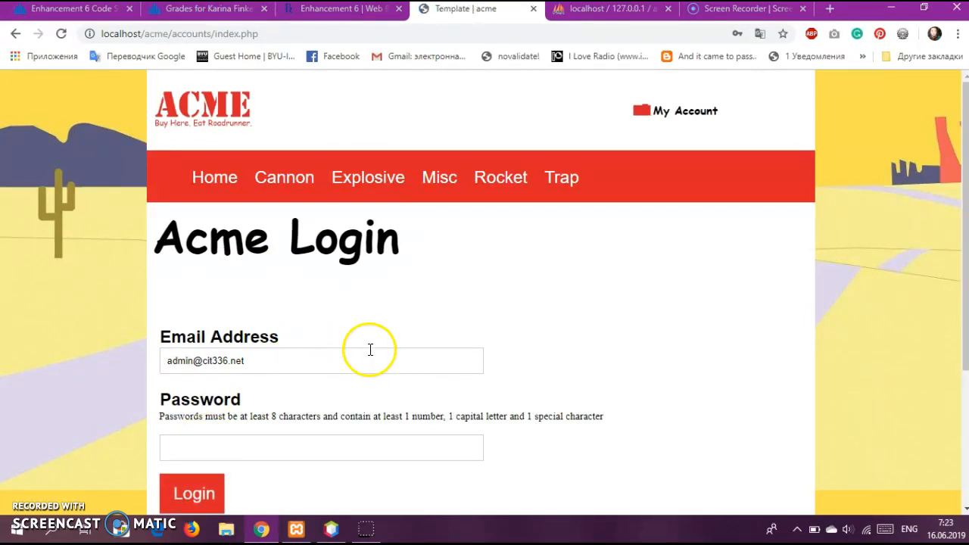
mouse_move(269, 437)
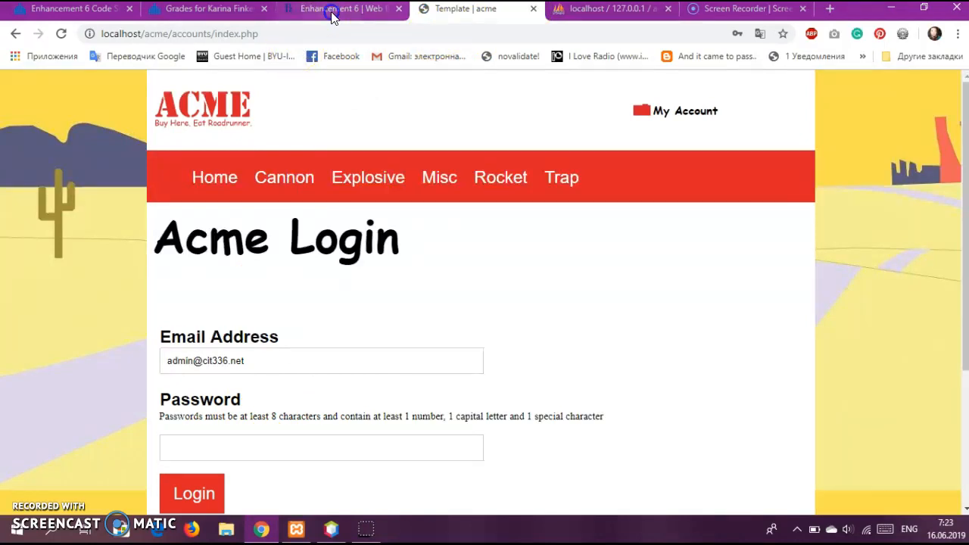
click(333, 8)
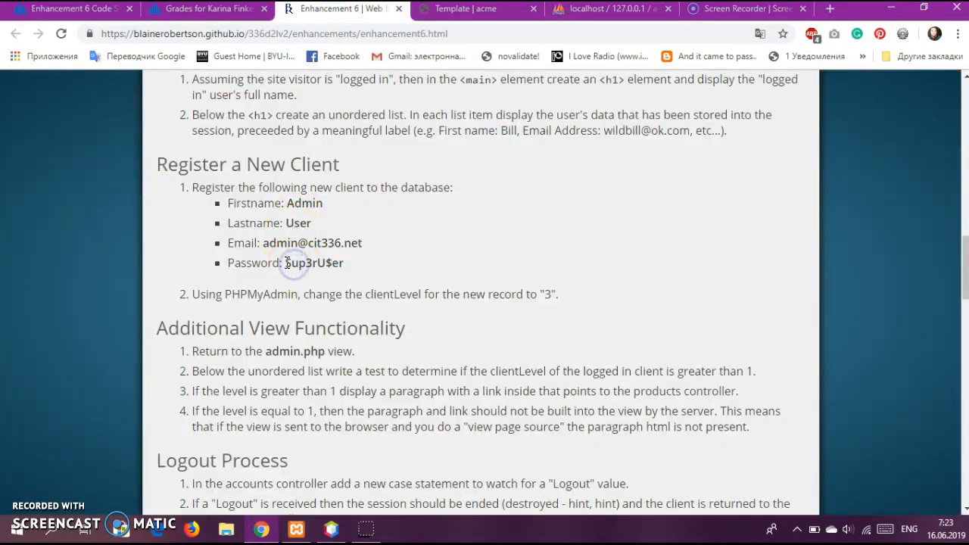
Copy the admin password from the instructions and submit the login as Admin User
double_click(293, 263)
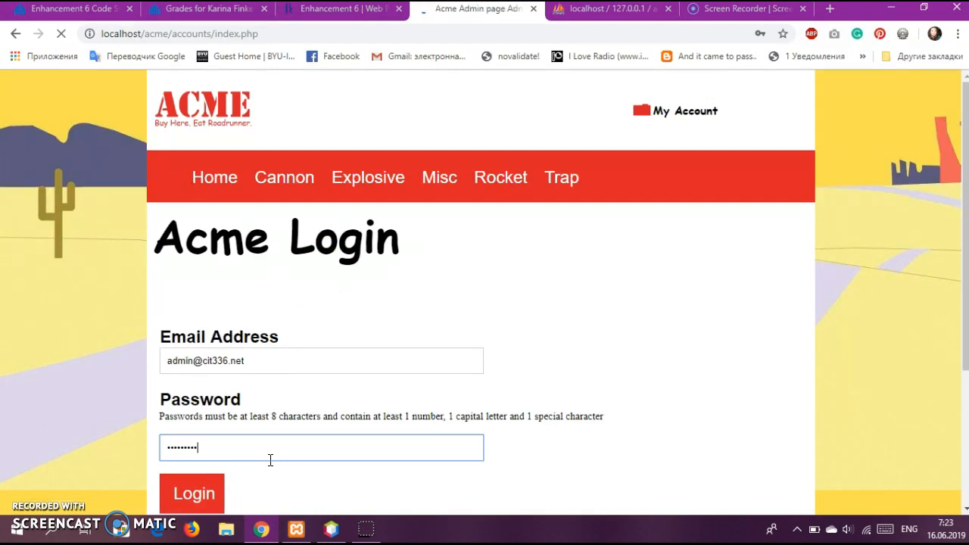
click(192, 492)
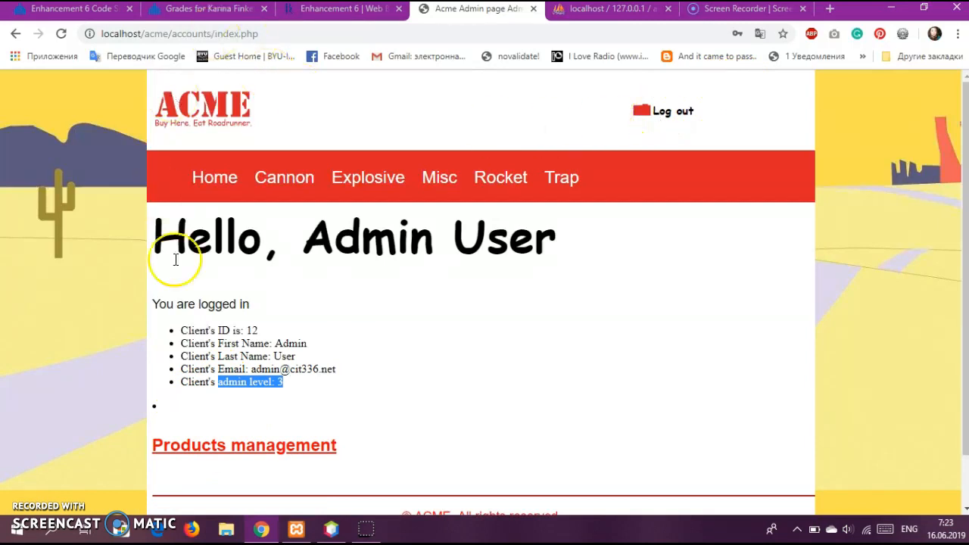
mouse_move(208, 457)
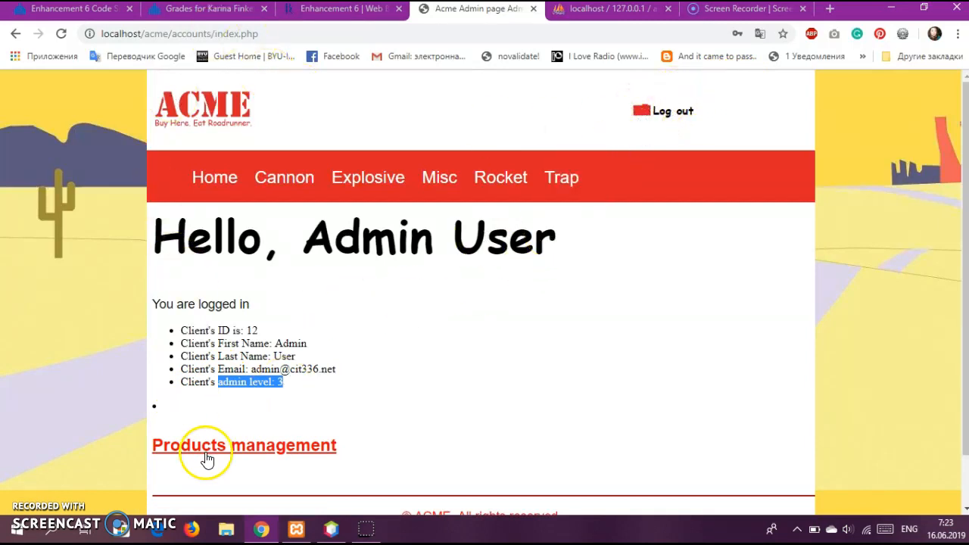
mouse_move(201, 452)
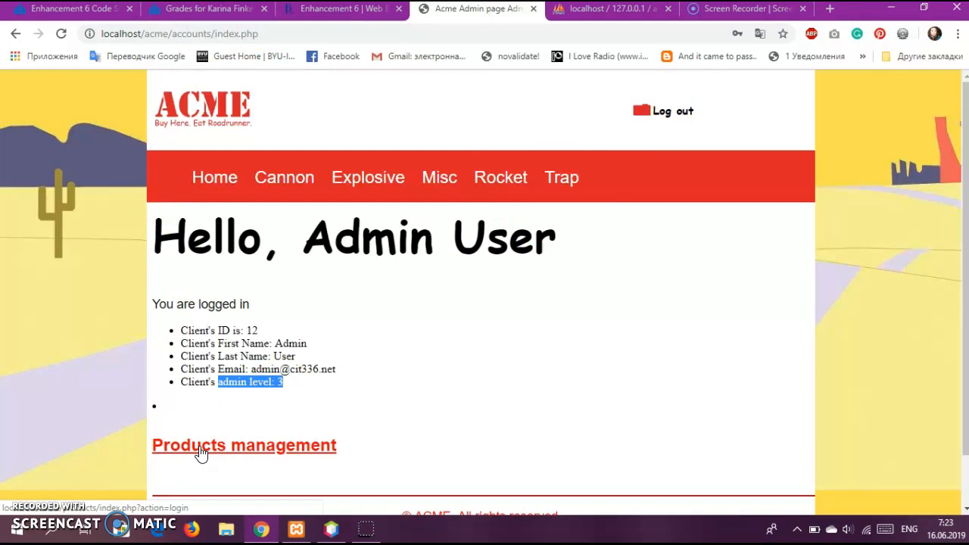
Open the Products management link via Open link in new tab
right_click(201, 445)
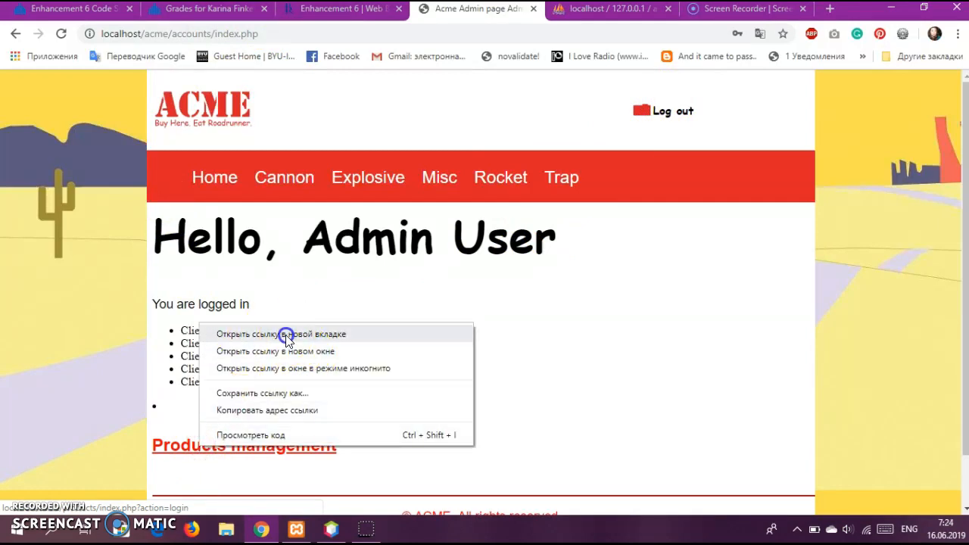
click(289, 333)
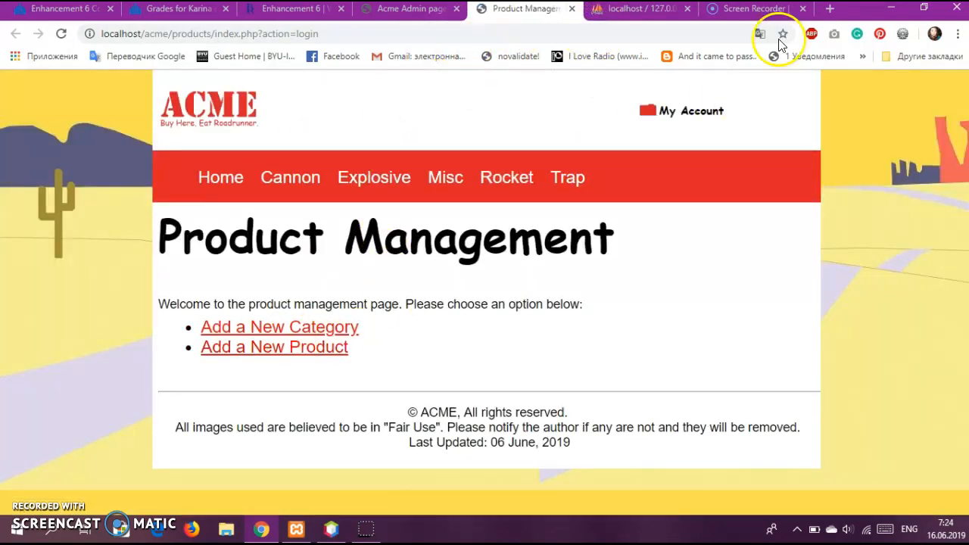
mouse_move(703, 136)
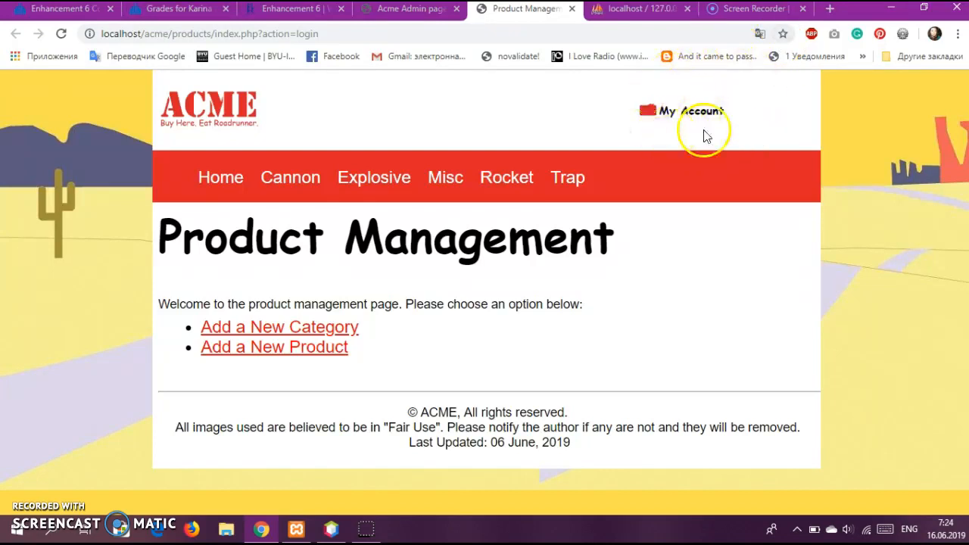
mouse_move(709, 104)
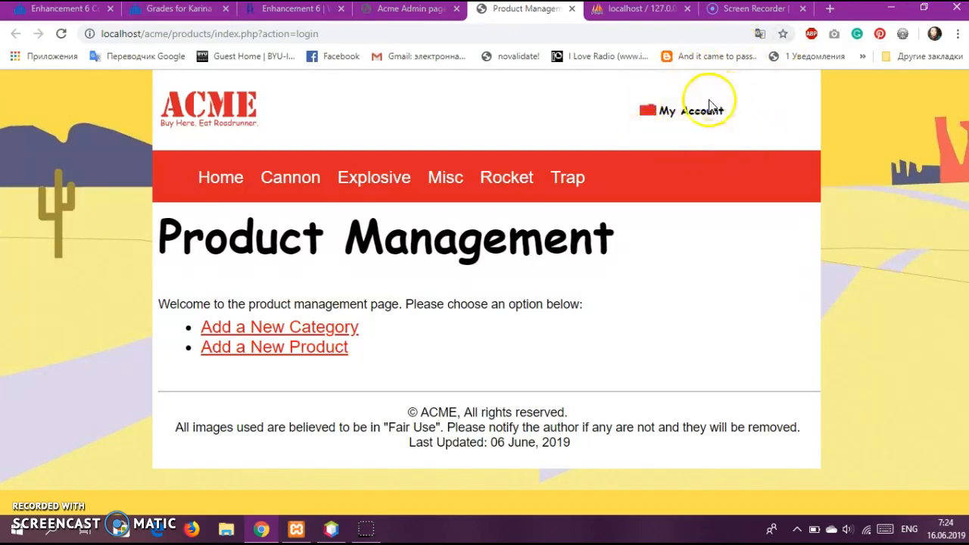
mouse_move(280, 80)
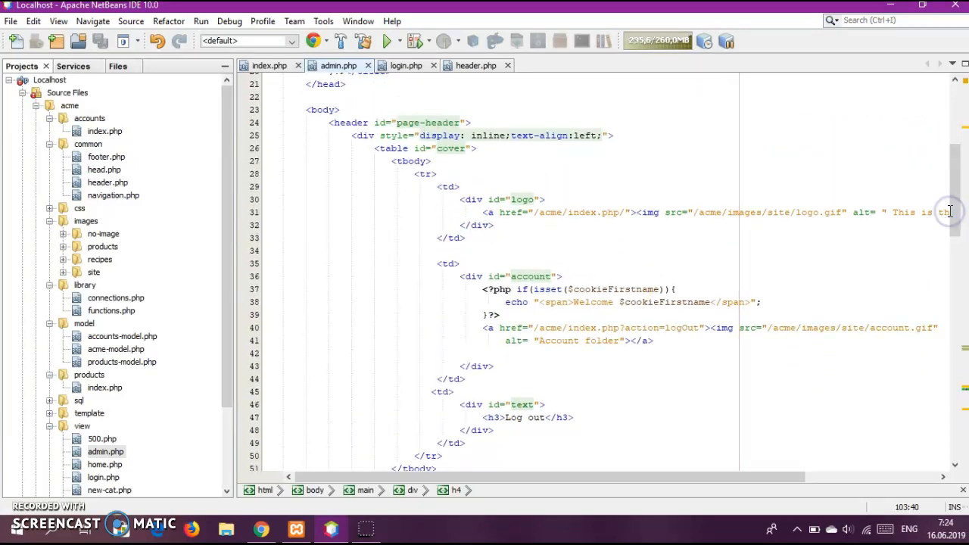
mouse_move(576, 440)
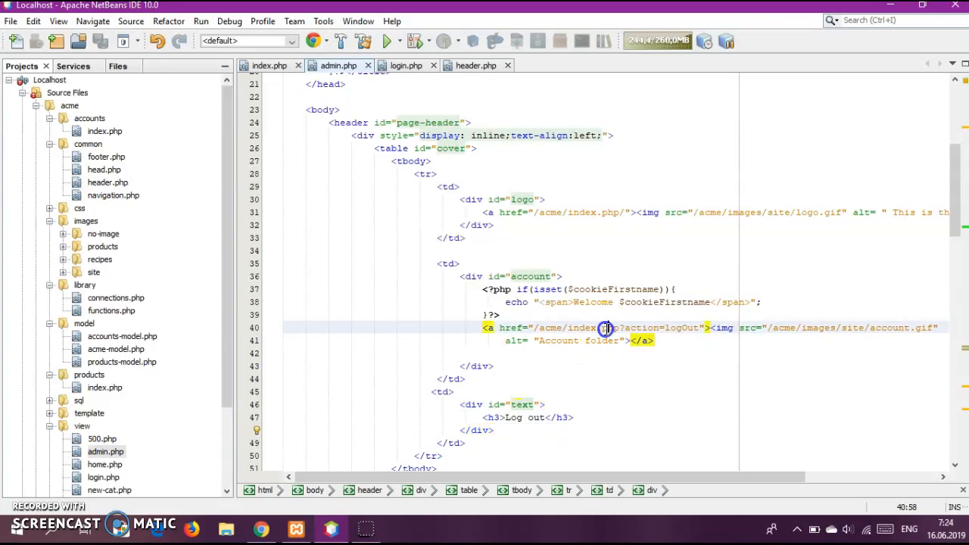
click(406, 65)
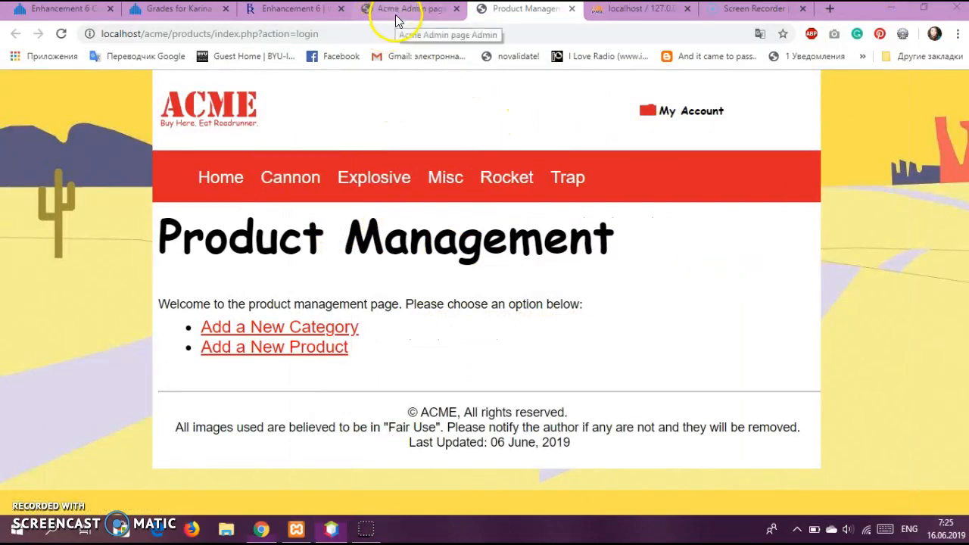
Reload the admin account page, open Products management in a new tab, then follow My Account
click(405, 8)
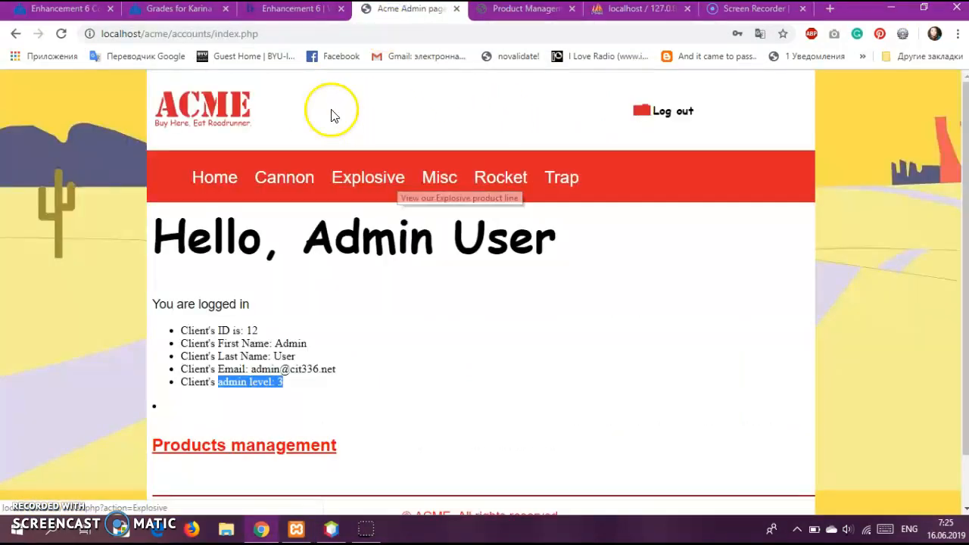
click(57, 34)
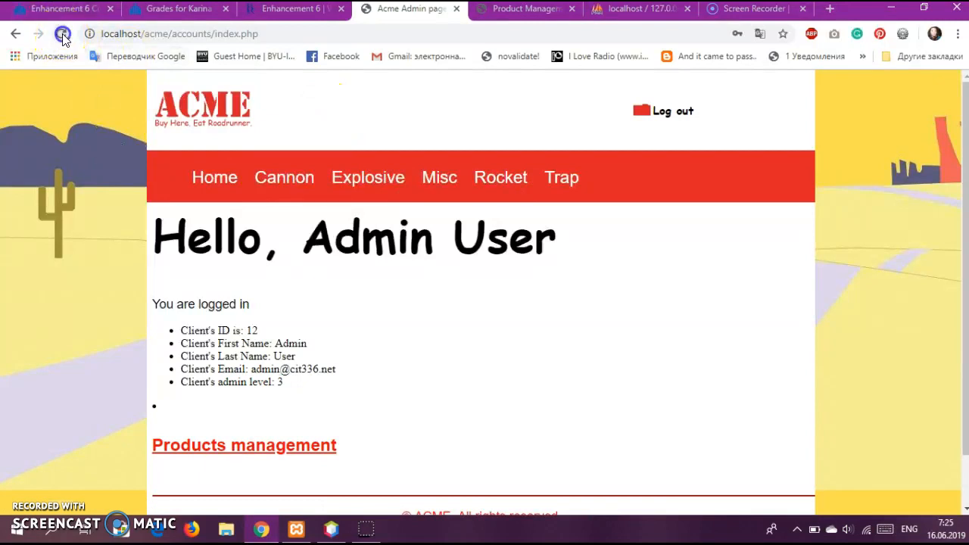
click(59, 34)
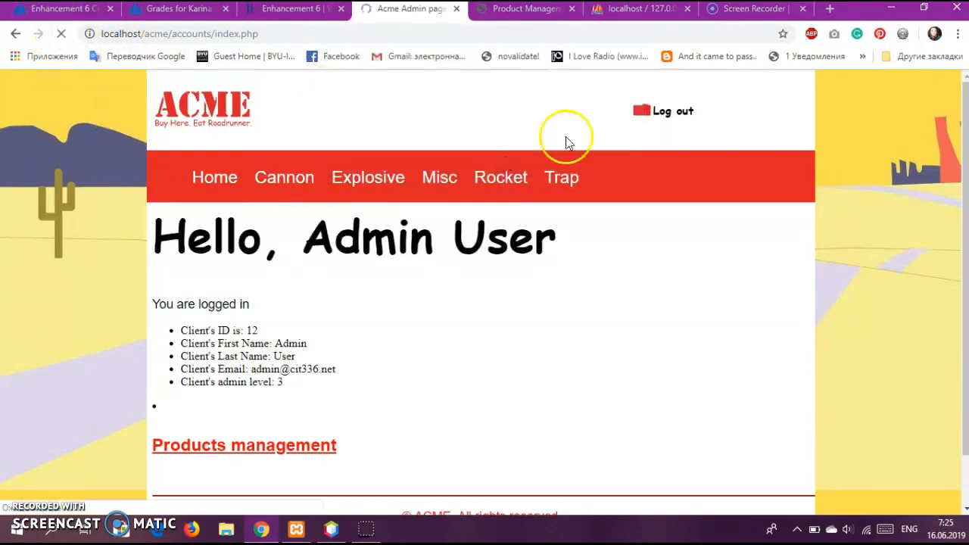
mouse_move(444, 134)
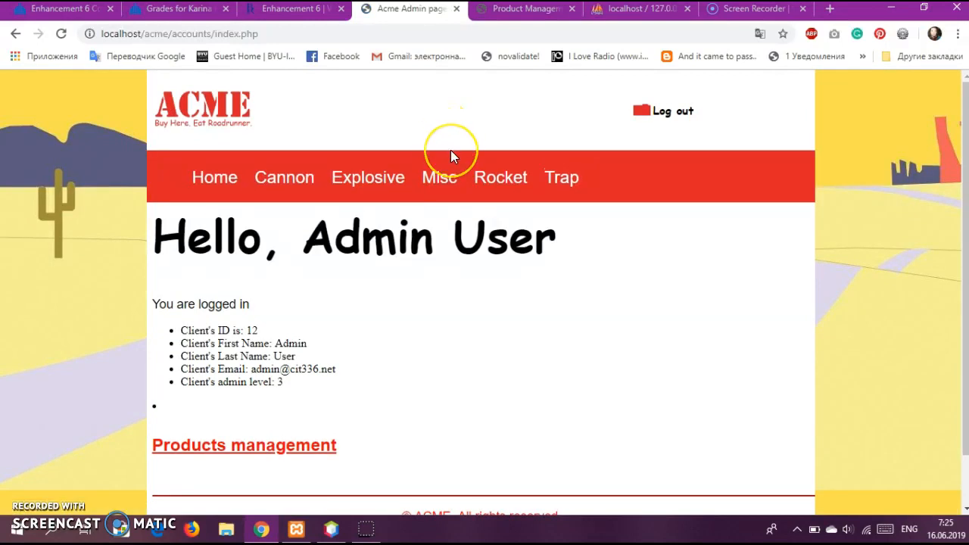
mouse_move(573, 162)
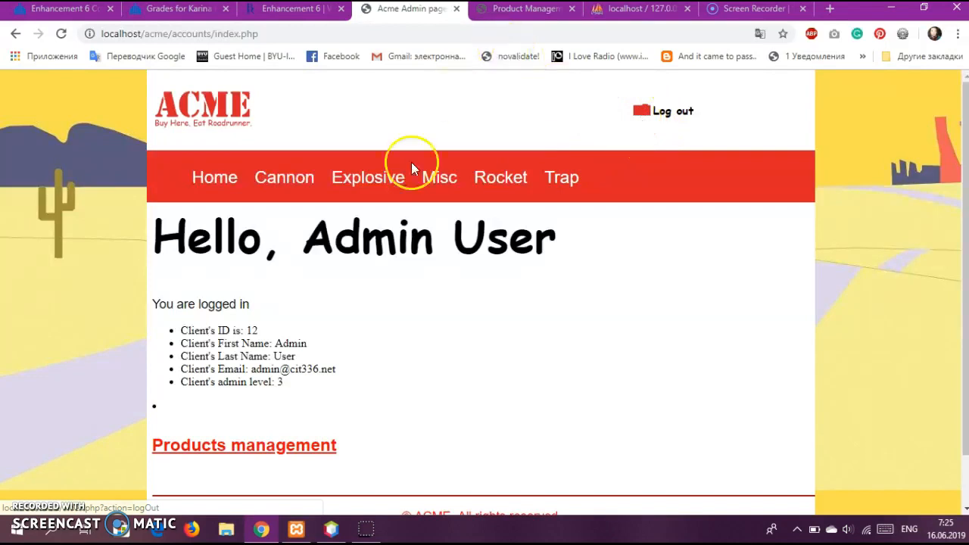
right_click(244, 445)
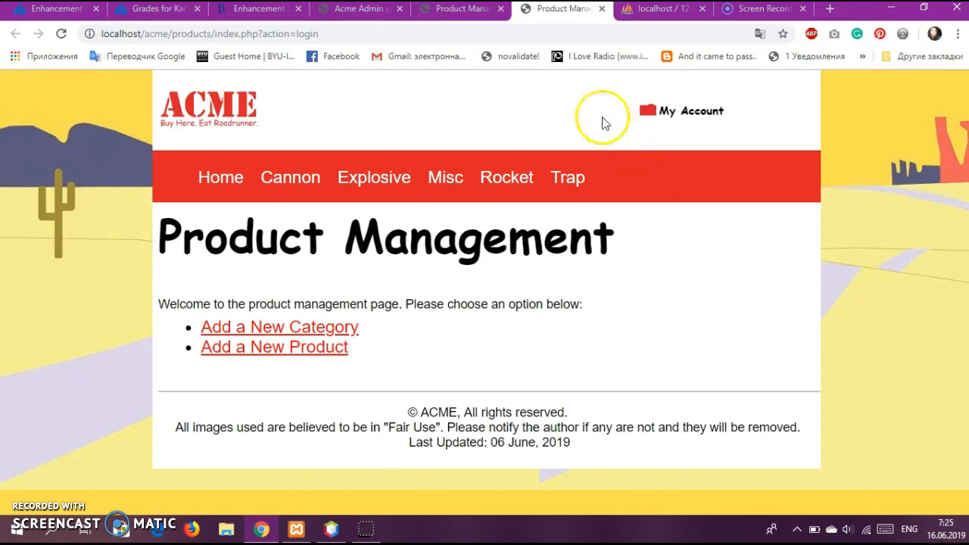
click(360, 8)
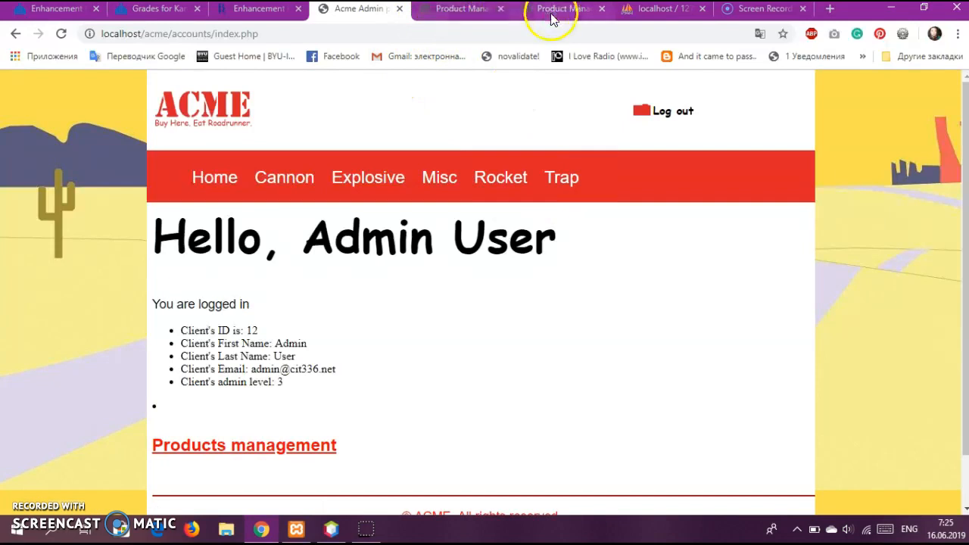
click(562, 9)
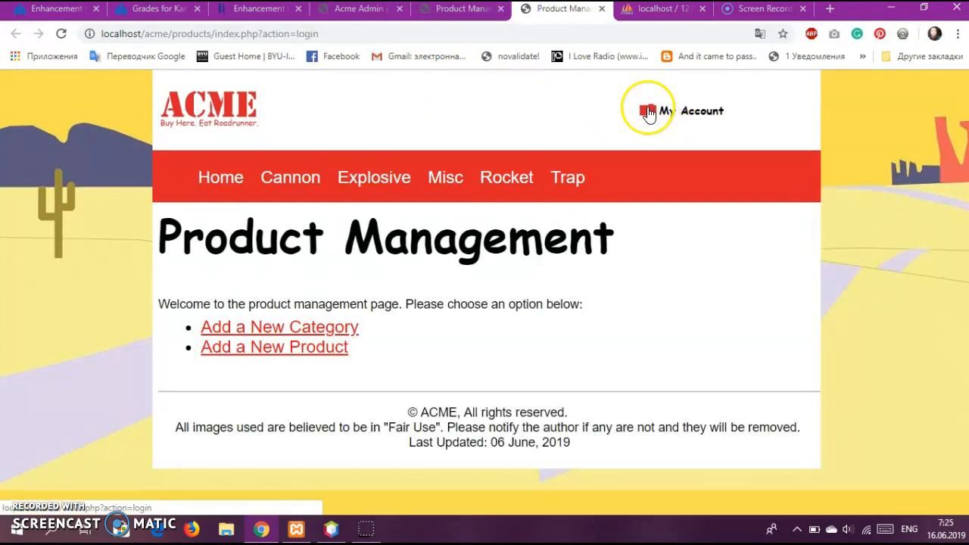
click(673, 111)
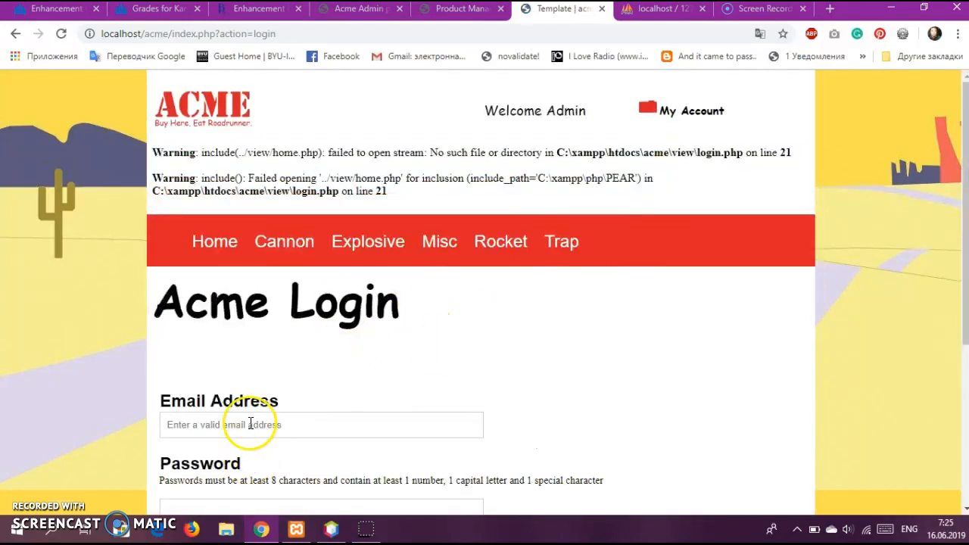
mouse_move(356, 152)
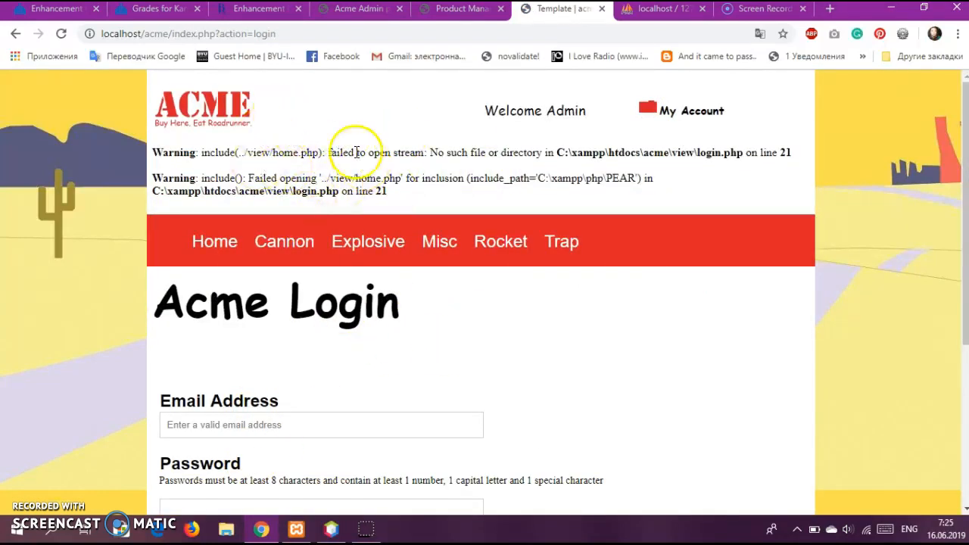
Highlight the home.php include warnings on the login page to read them
drag(356, 152, 447, 178)
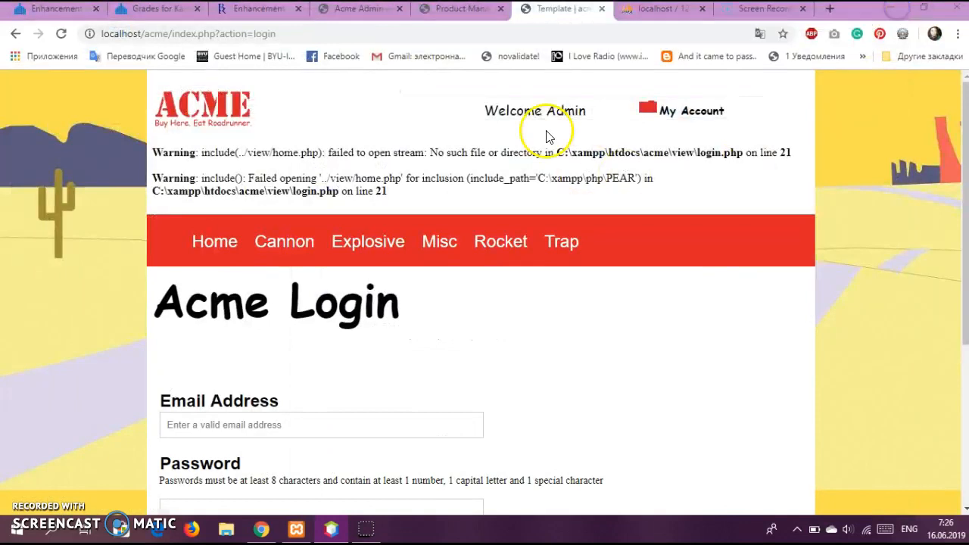
mouse_move(418, 70)
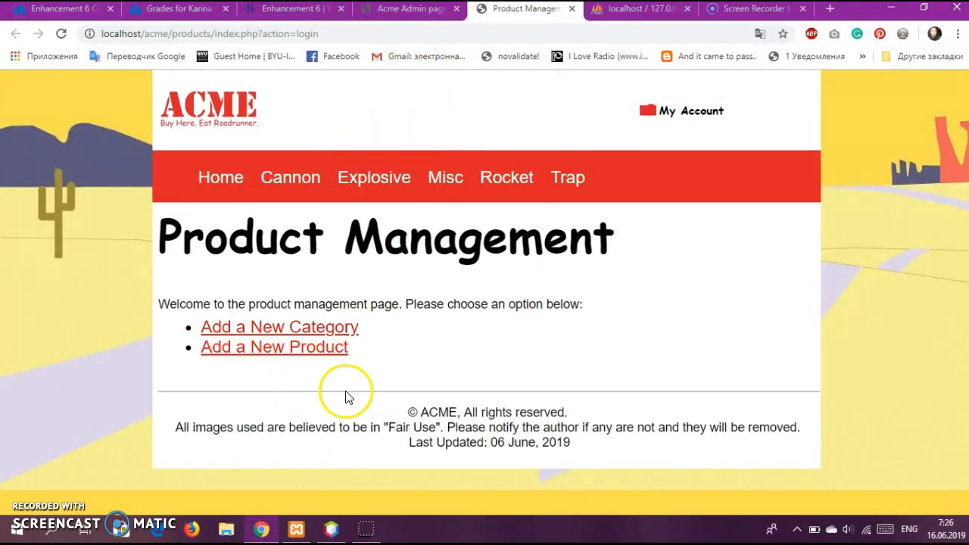
Log the admin out from the Acme Admin tab and view the Enhancement 6 instructions
click(409, 9)
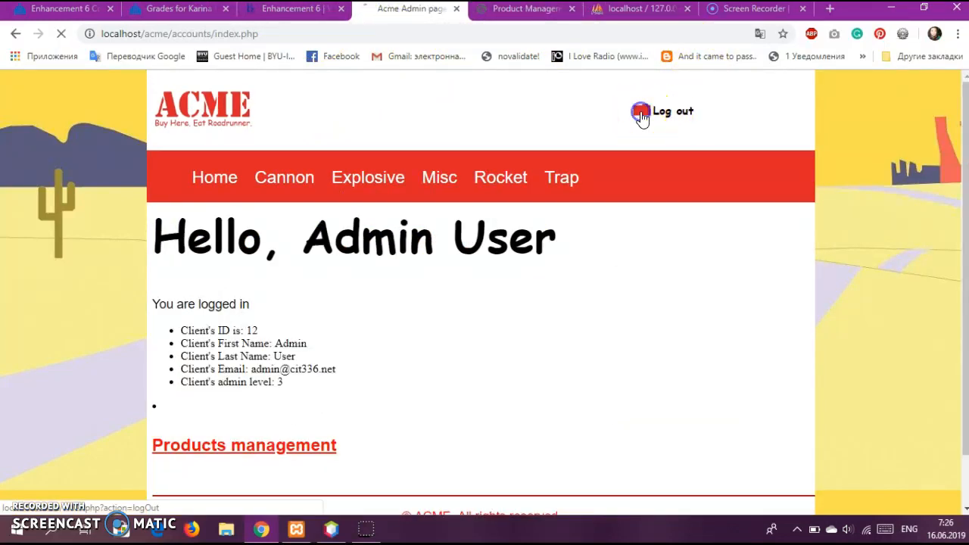
click(642, 111)
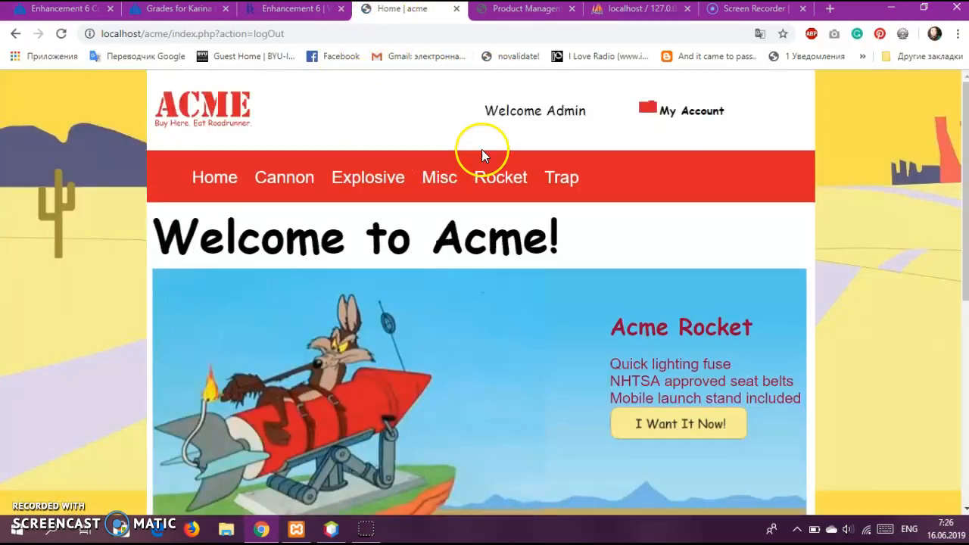
mouse_move(504, 101)
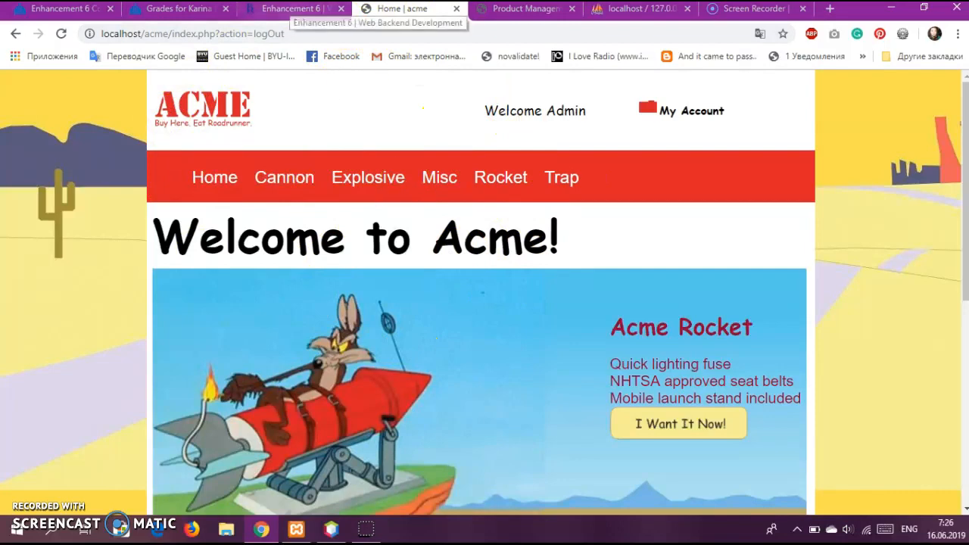
click(294, 8)
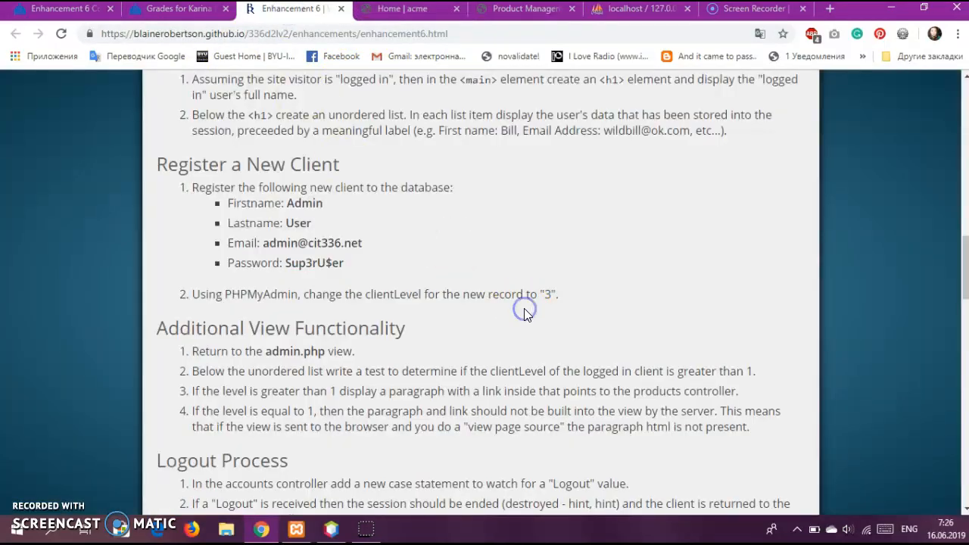
Scroll through the Enhancement 6 Submission steps, Grading Matrix, Objective 6 and Extra Credit sections
scroll(down, 3)
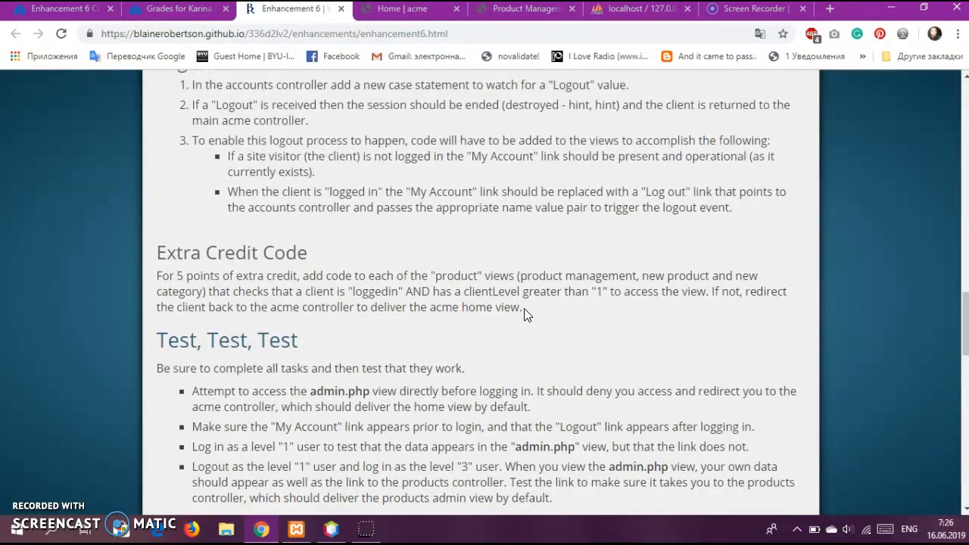
scroll(down, 3)
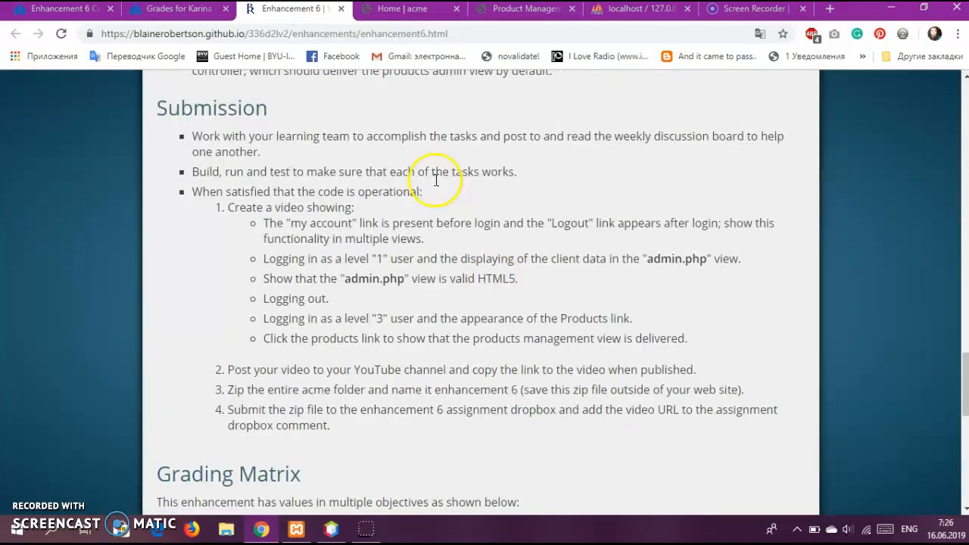
scroll(down, 3)
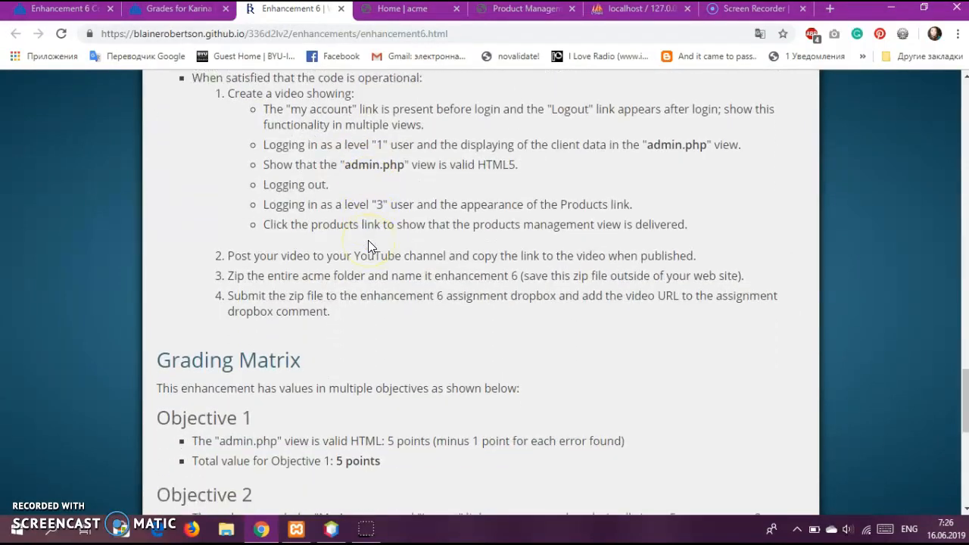
scroll(down, 3)
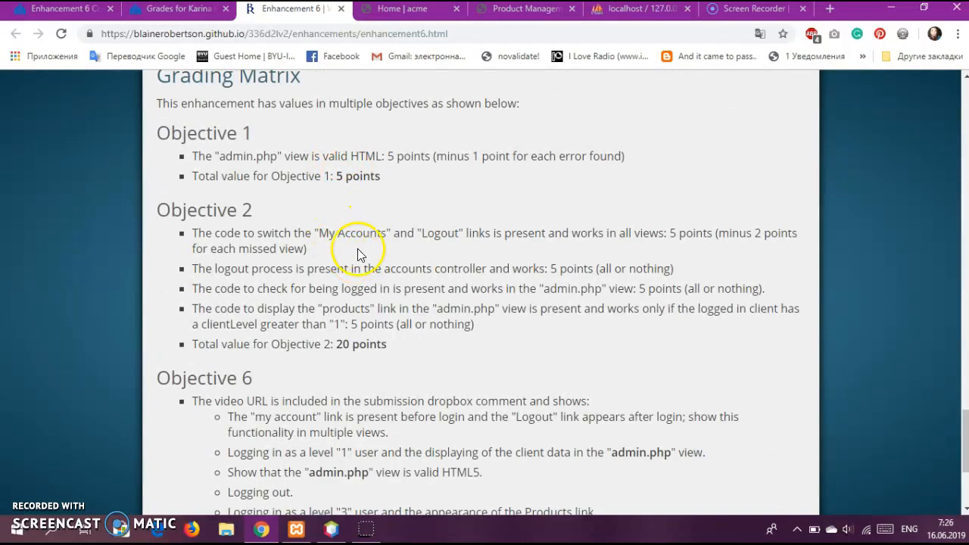
mouse_move(242, 274)
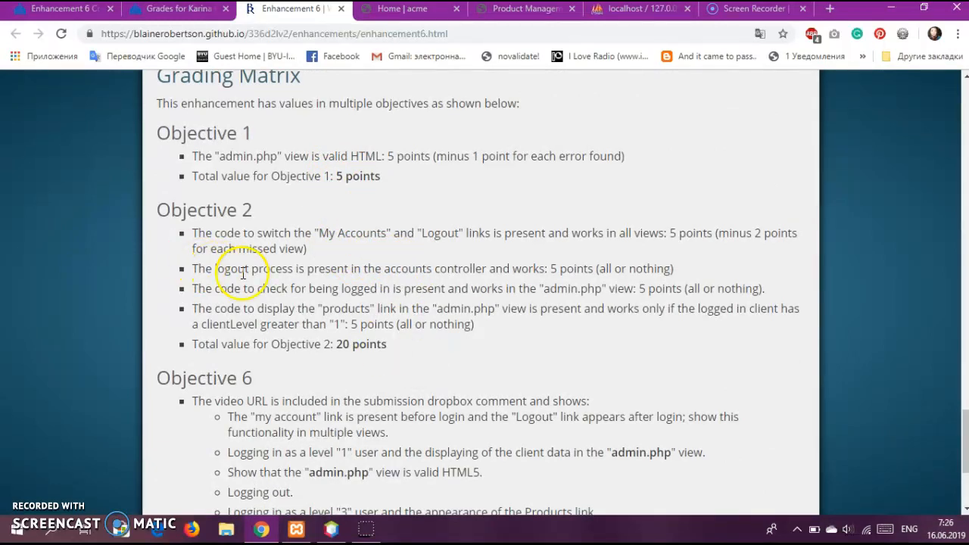
scroll(down, 3)
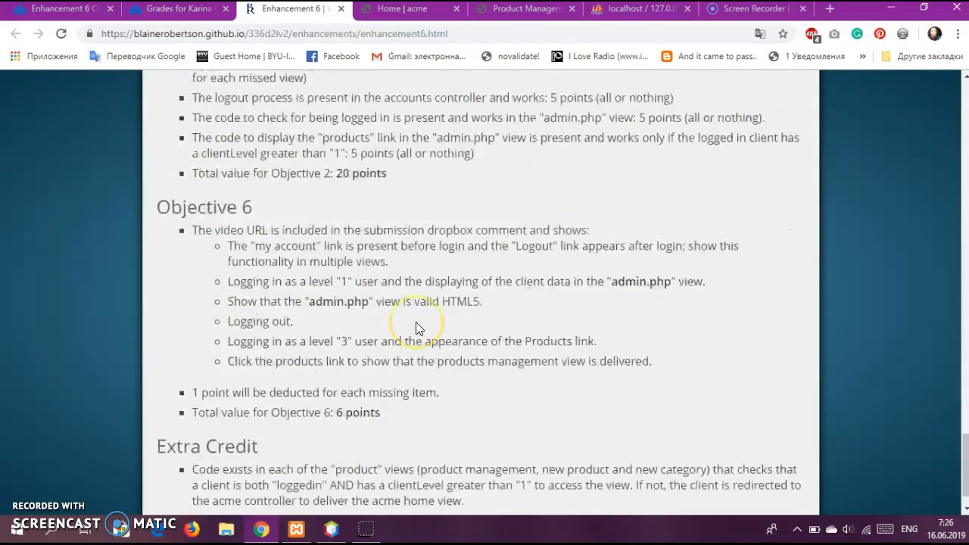
mouse_move(155, 168)
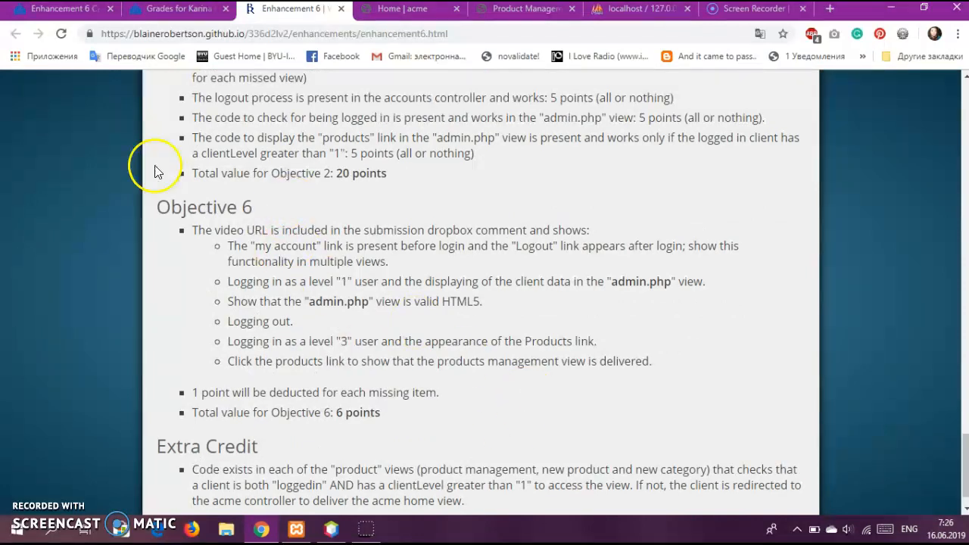
mouse_move(310, 474)
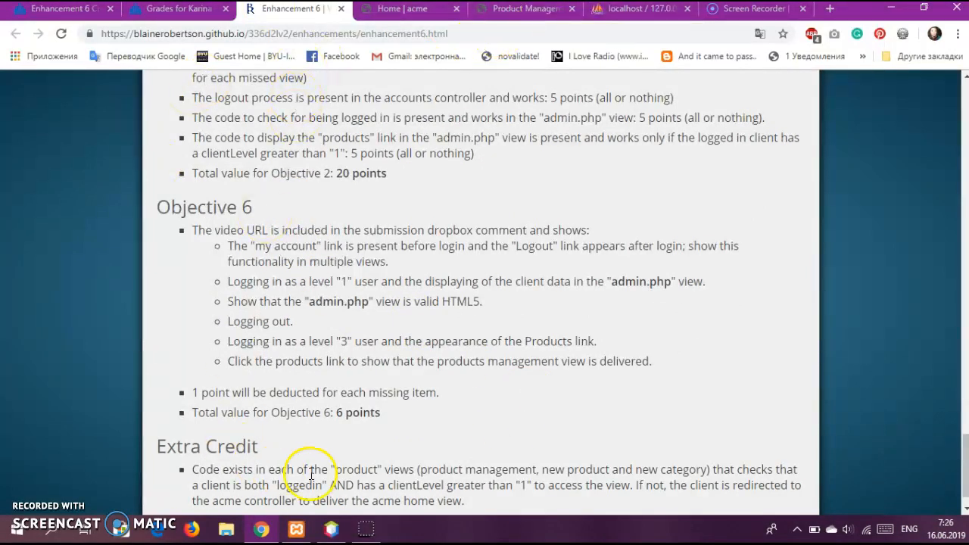